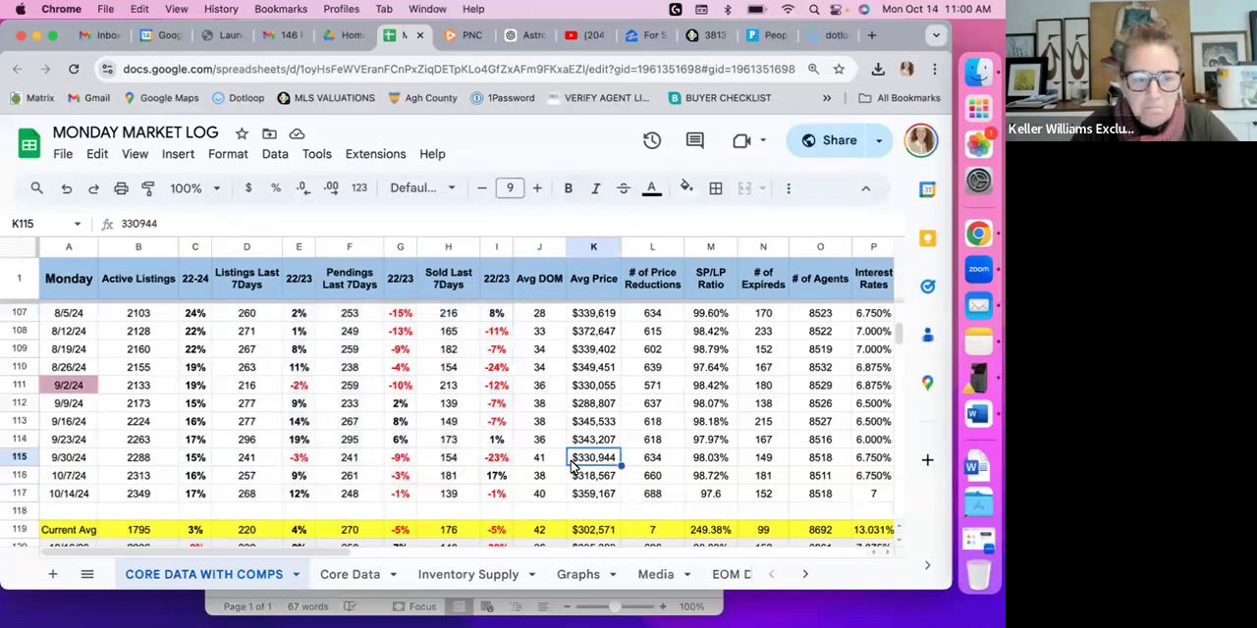
Step: Bring row 117 (10/14/24) into view and check its 2,349 Active Listings figure in B117
{"action": "scroll", "scroll_direction": "down", "scroll_amount": 3}
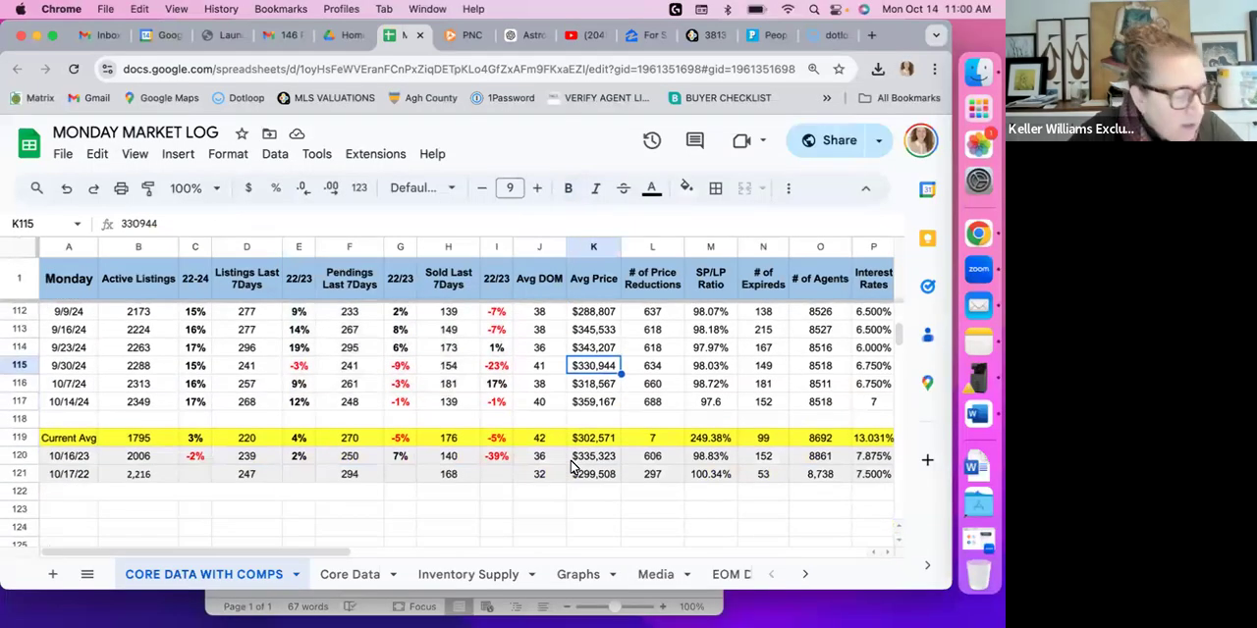
{"action": "mouse_move", "coordinate": [876, 240]}
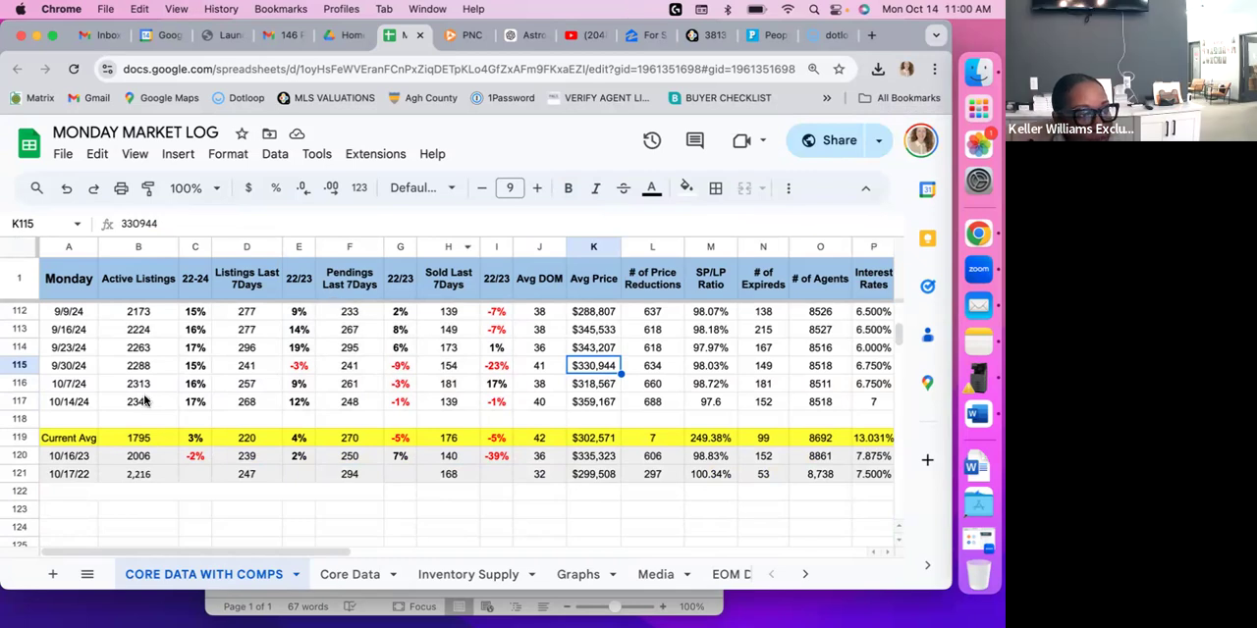
{"action": "left_click", "coordinate": [138, 401]}
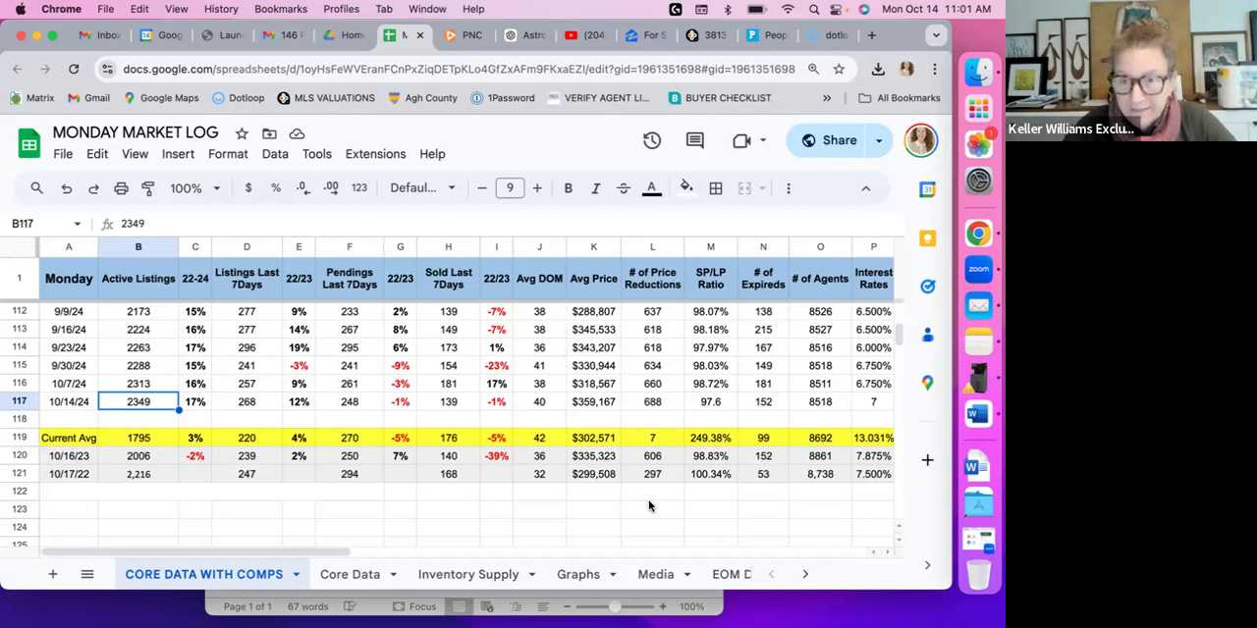
{"action": "mouse_move", "coordinate": [717, 503]}
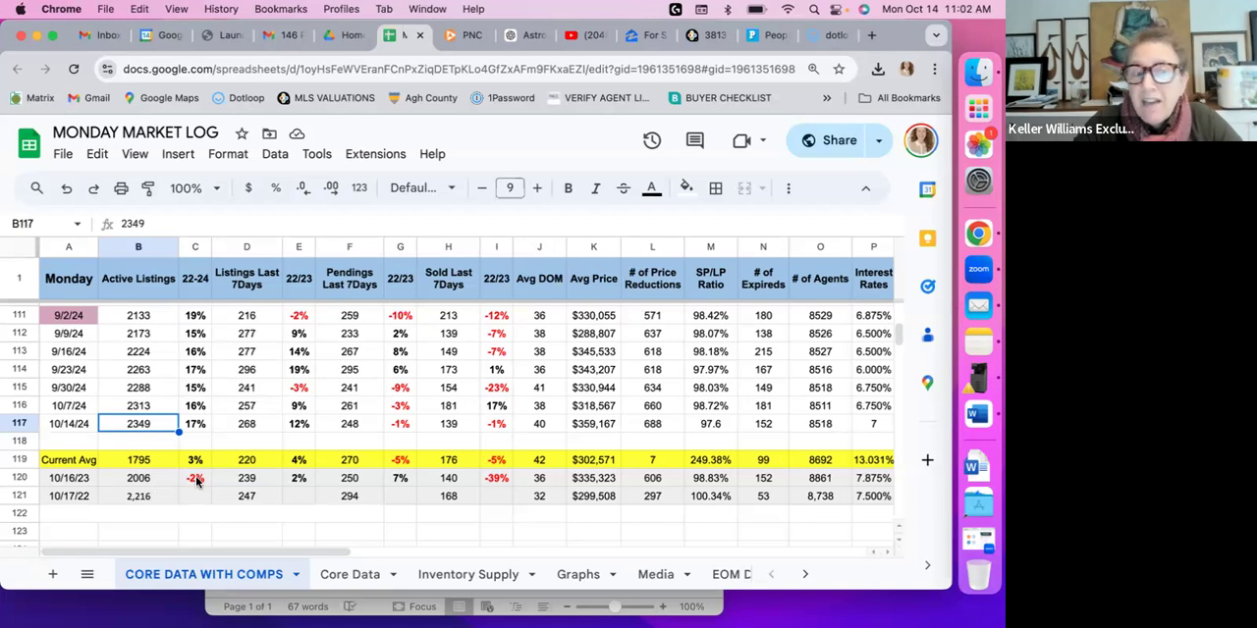
{"action": "left_click", "coordinate": [194, 424]}
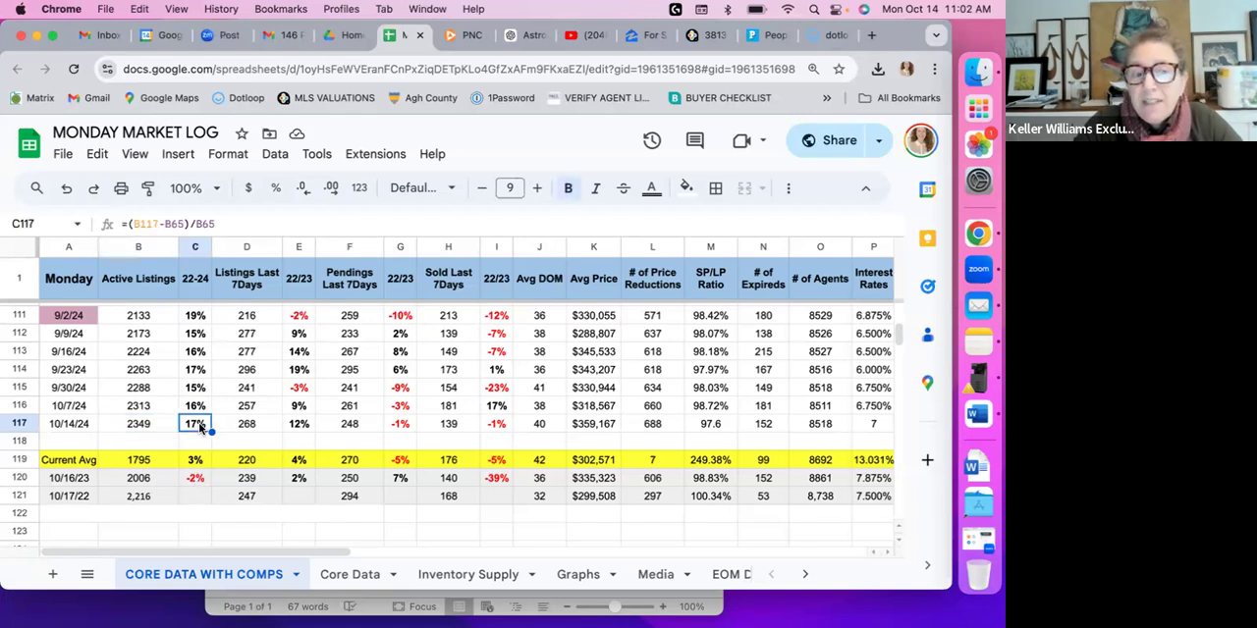
{"action": "mouse_move", "coordinate": [216, 436]}
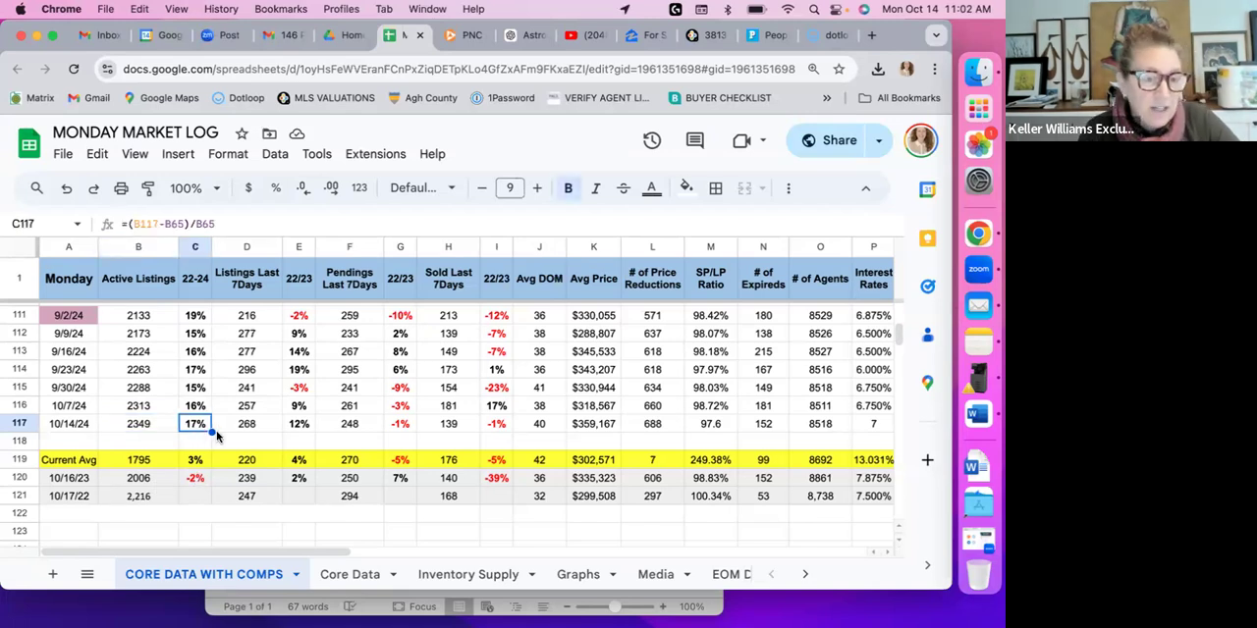
{"action": "mouse_move", "coordinate": [154, 502]}
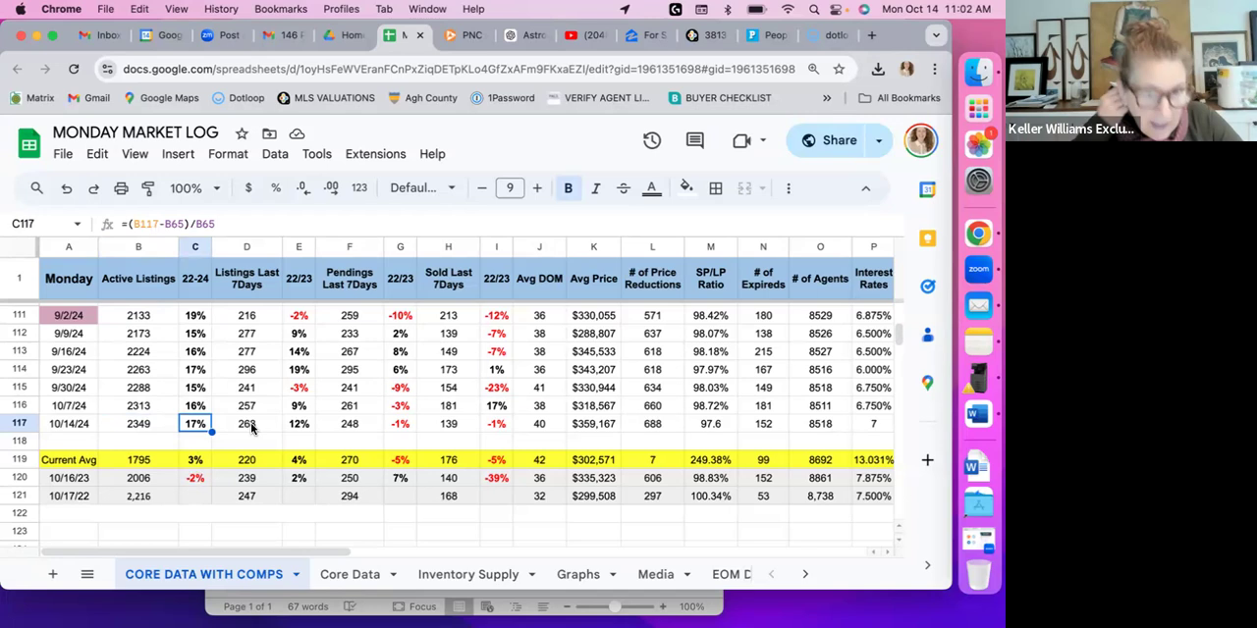
{"action": "left_click", "coordinate": [248, 425]}
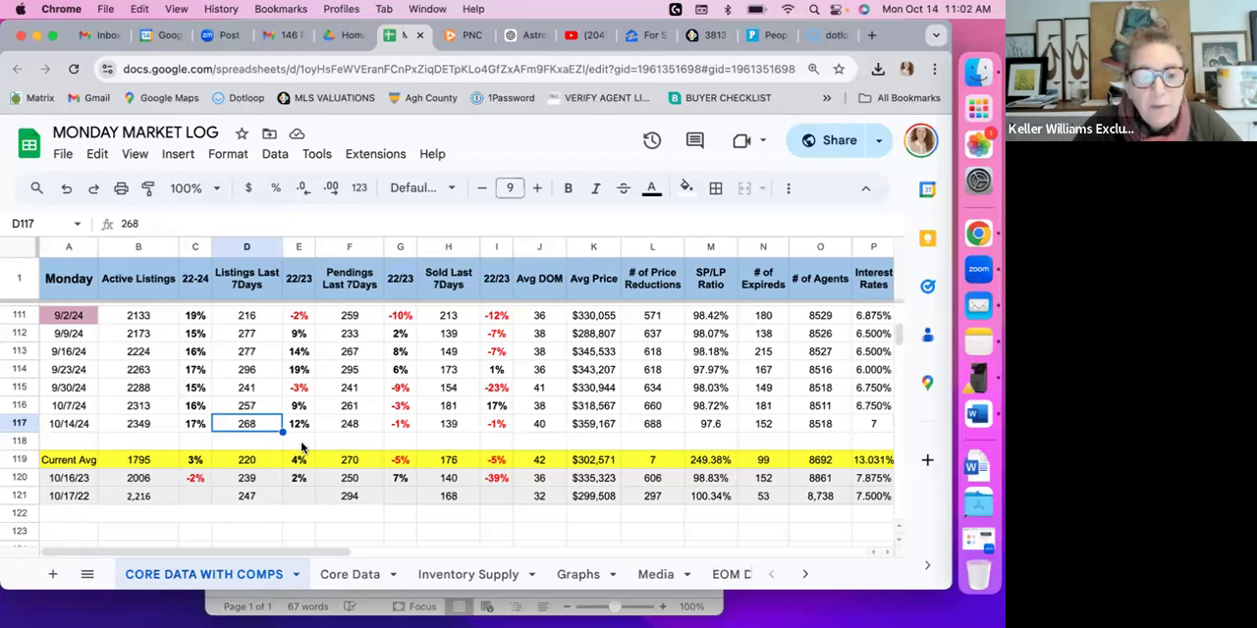
{"action": "left_click", "coordinate": [350, 424]}
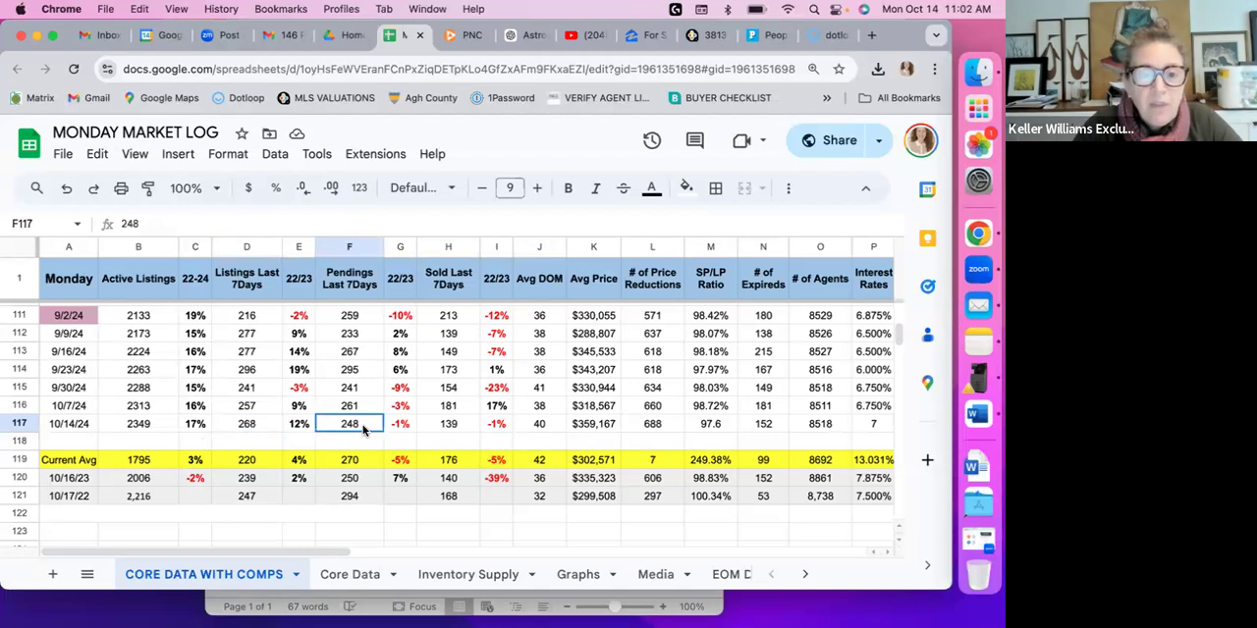
{"action": "mouse_move", "coordinate": [385, 447]}
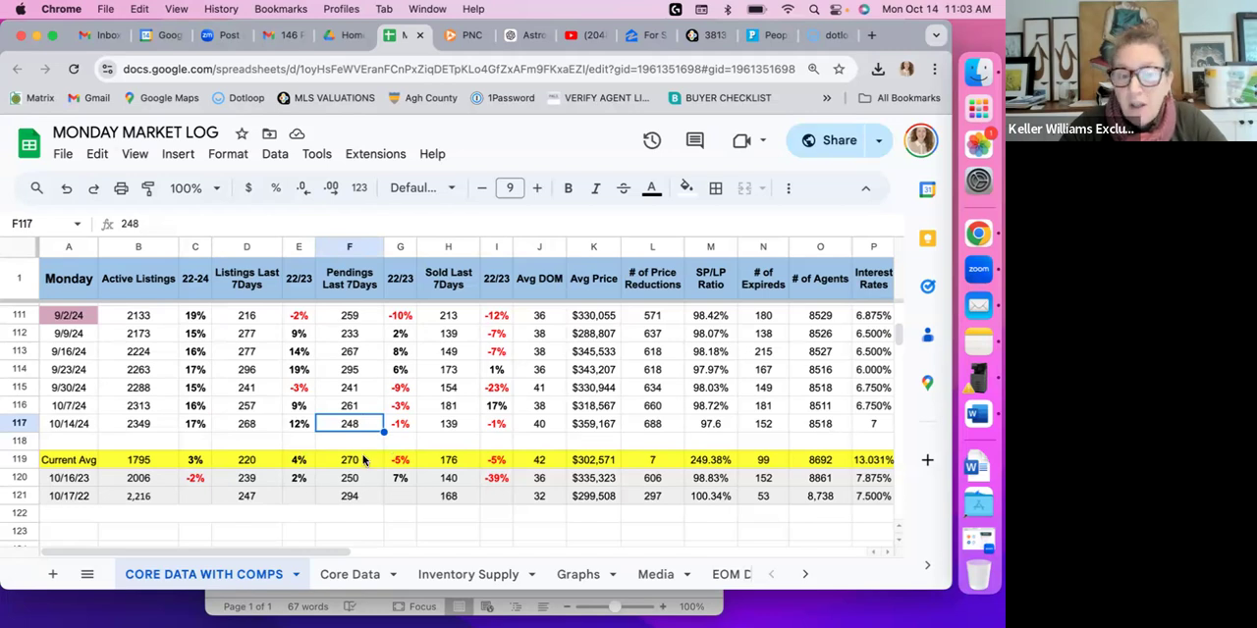
{"action": "mouse_move", "coordinate": [357, 499]}
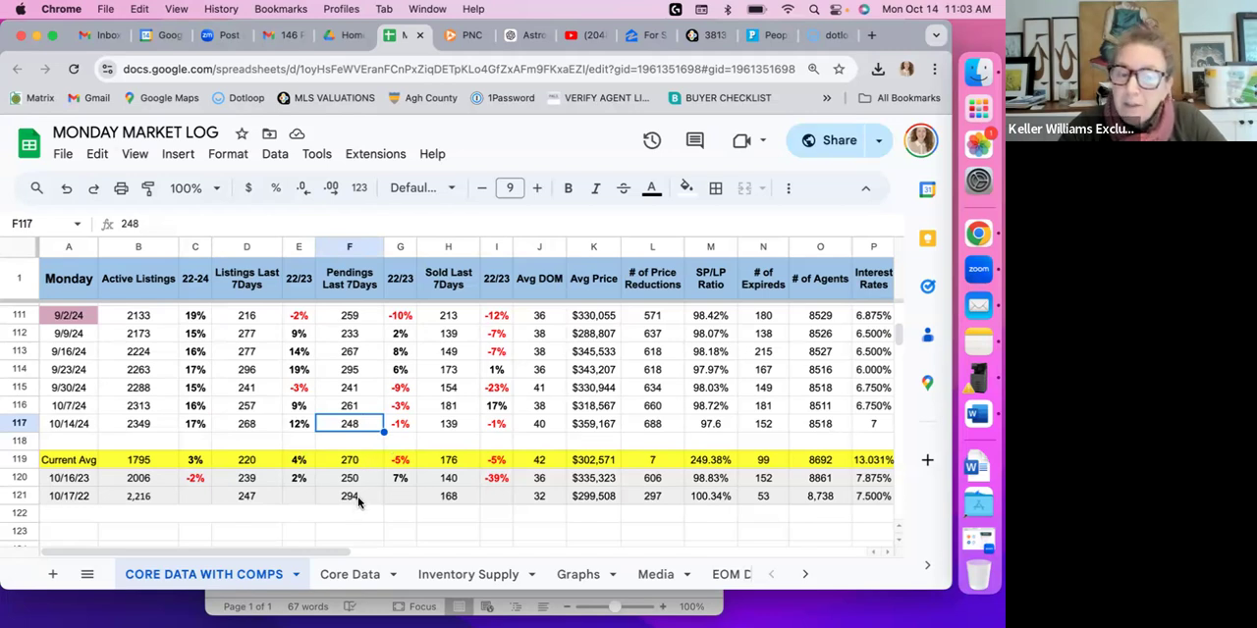
{"action": "mouse_move", "coordinate": [456, 444]}
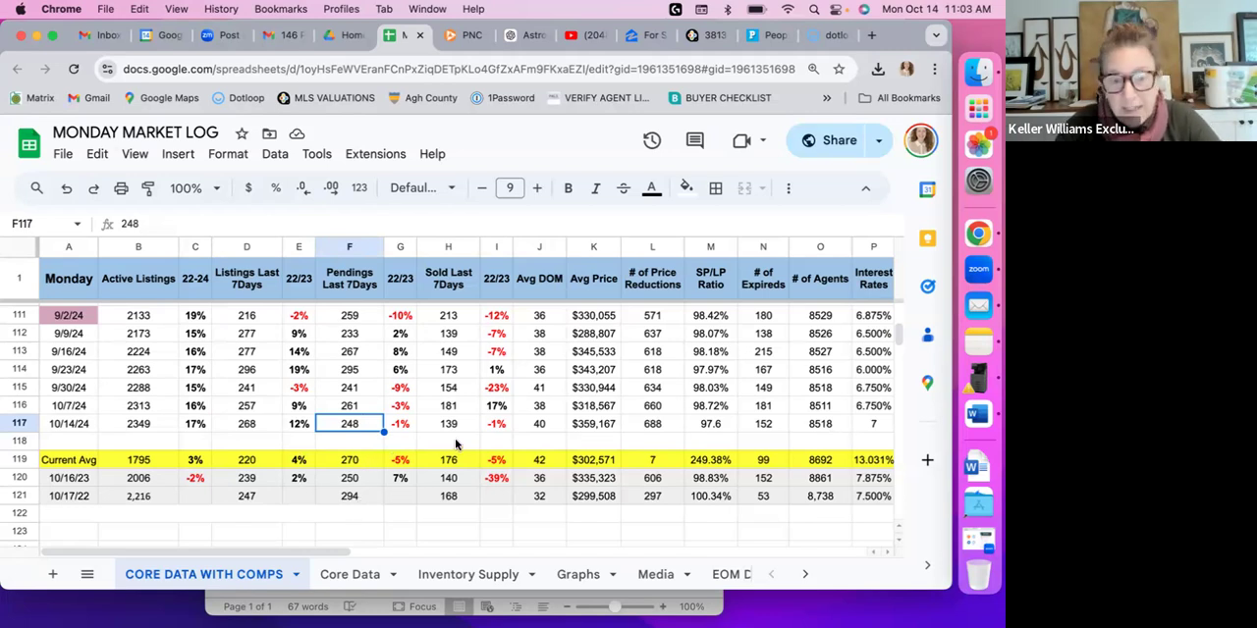
{"action": "left_click", "coordinate": [448, 425]}
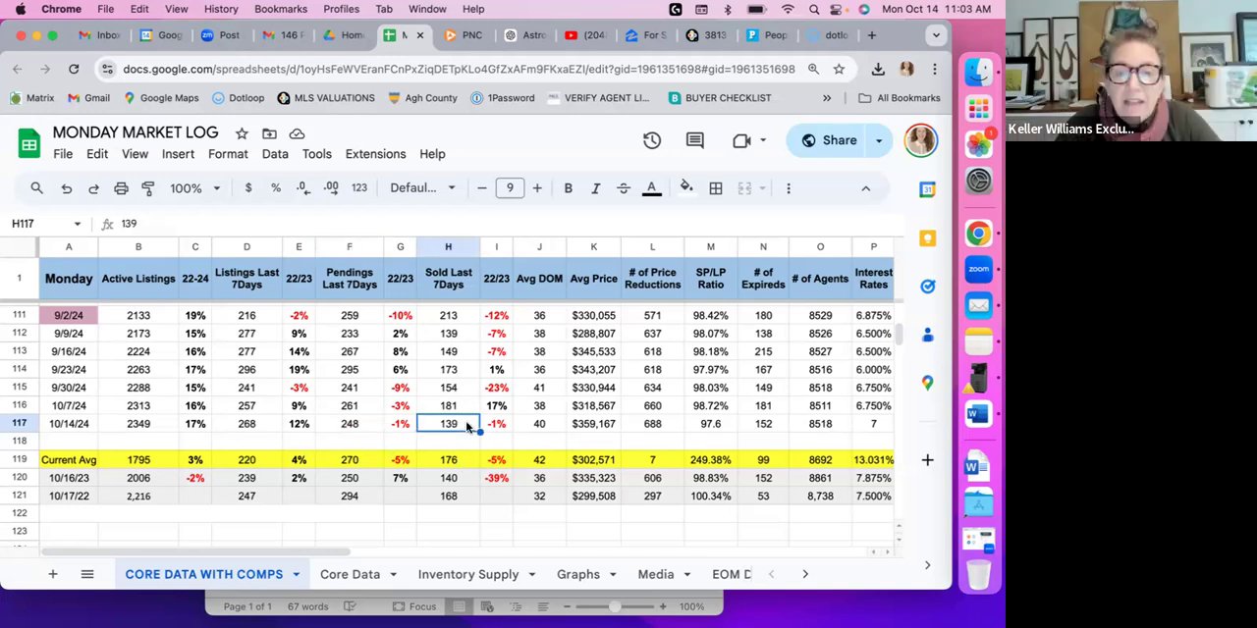
{"action": "mouse_move", "coordinate": [467, 443]}
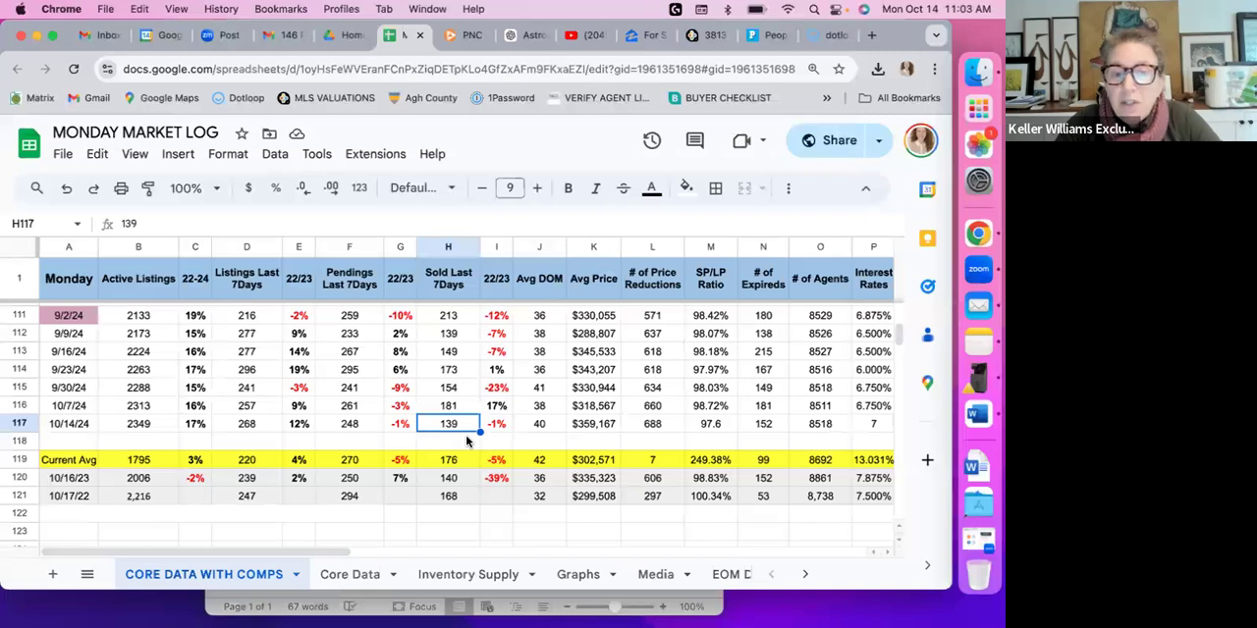
{"action": "mouse_move", "coordinate": [504, 409]}
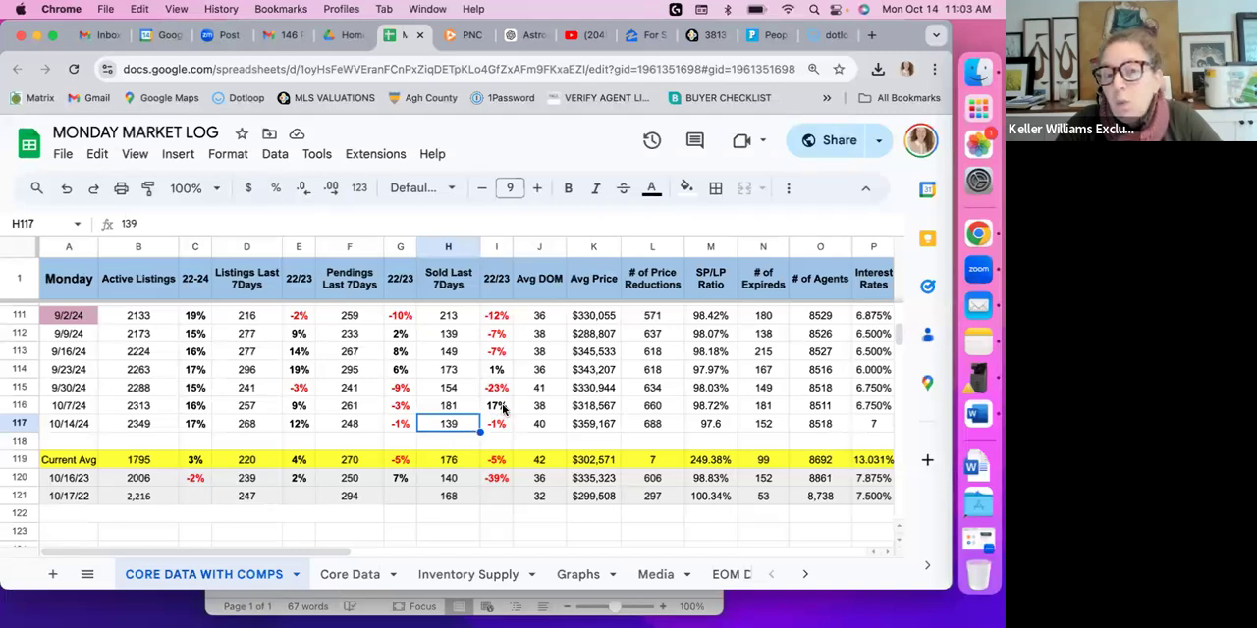
{"action": "left_click", "coordinate": [495, 405]}
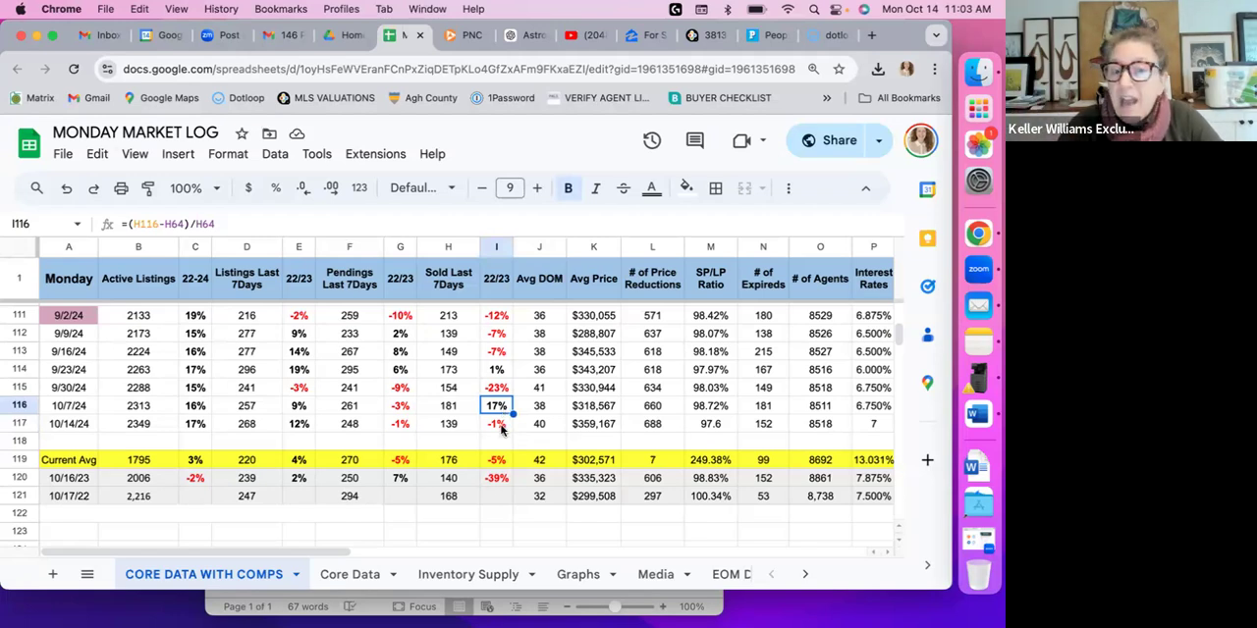
{"action": "left_click", "coordinate": [494, 424]}
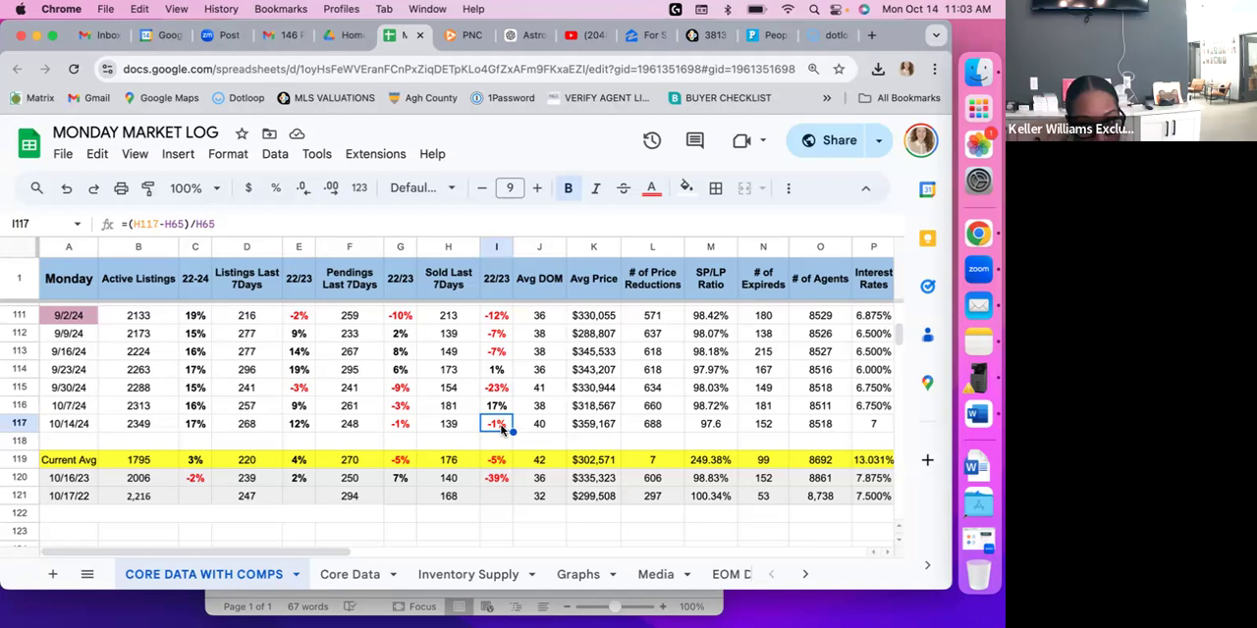
{"action": "left_click", "coordinate": [538, 424]}
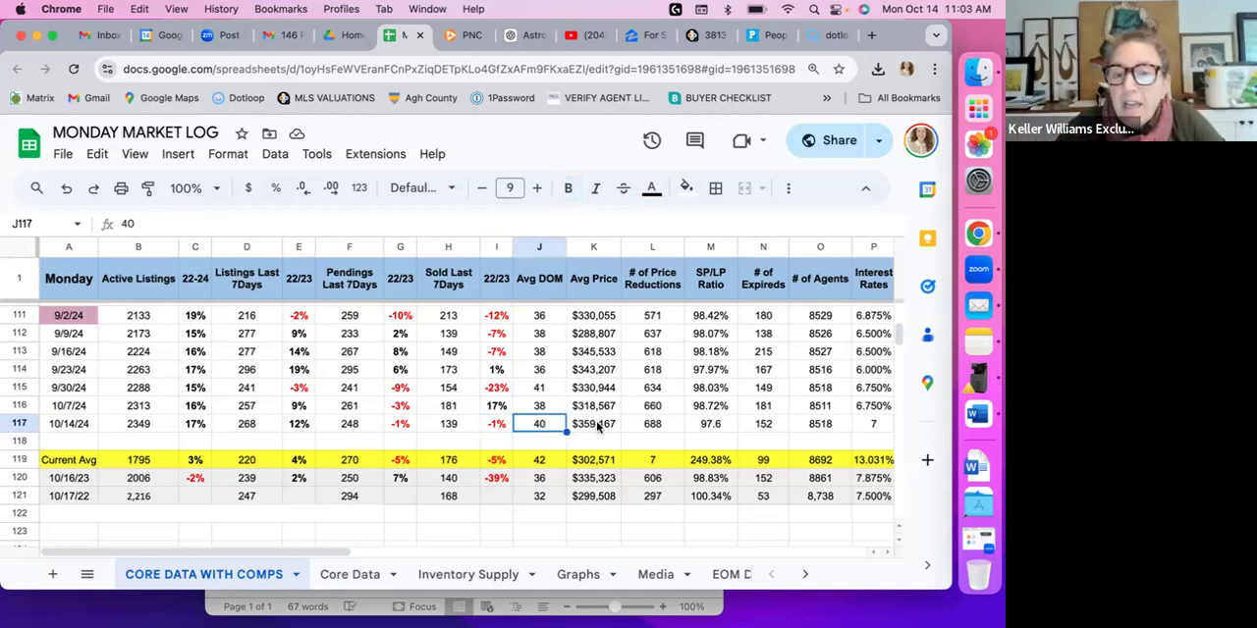
{"action": "left_click", "coordinate": [593, 424]}
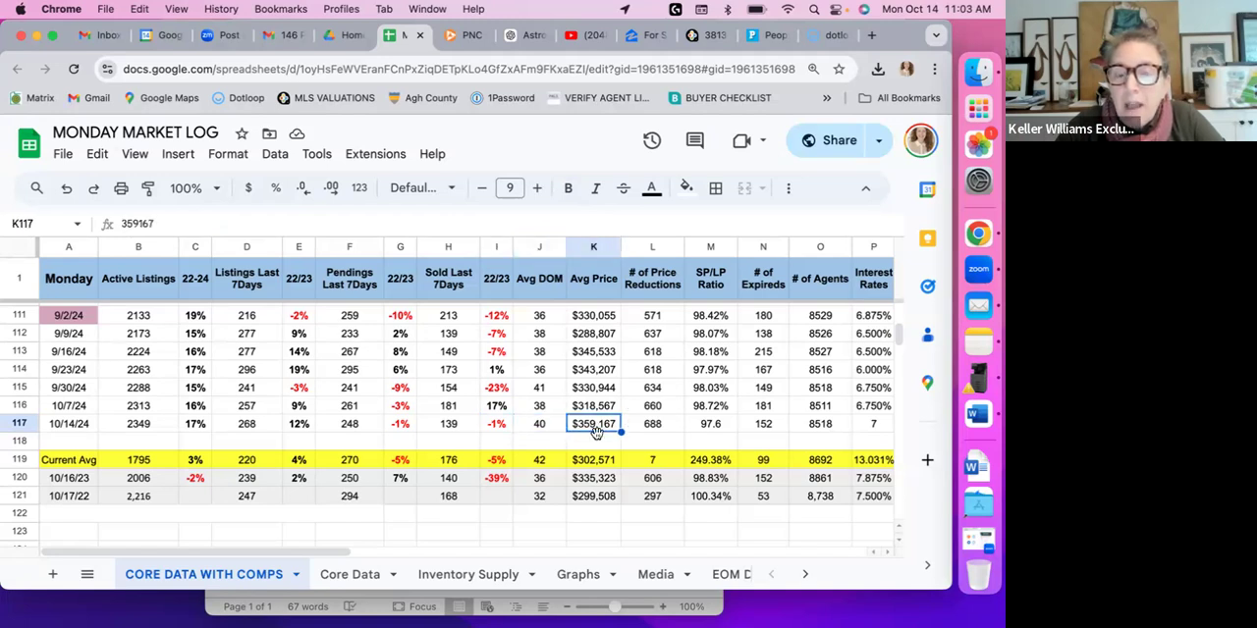
{"action": "mouse_move", "coordinate": [601, 449]}
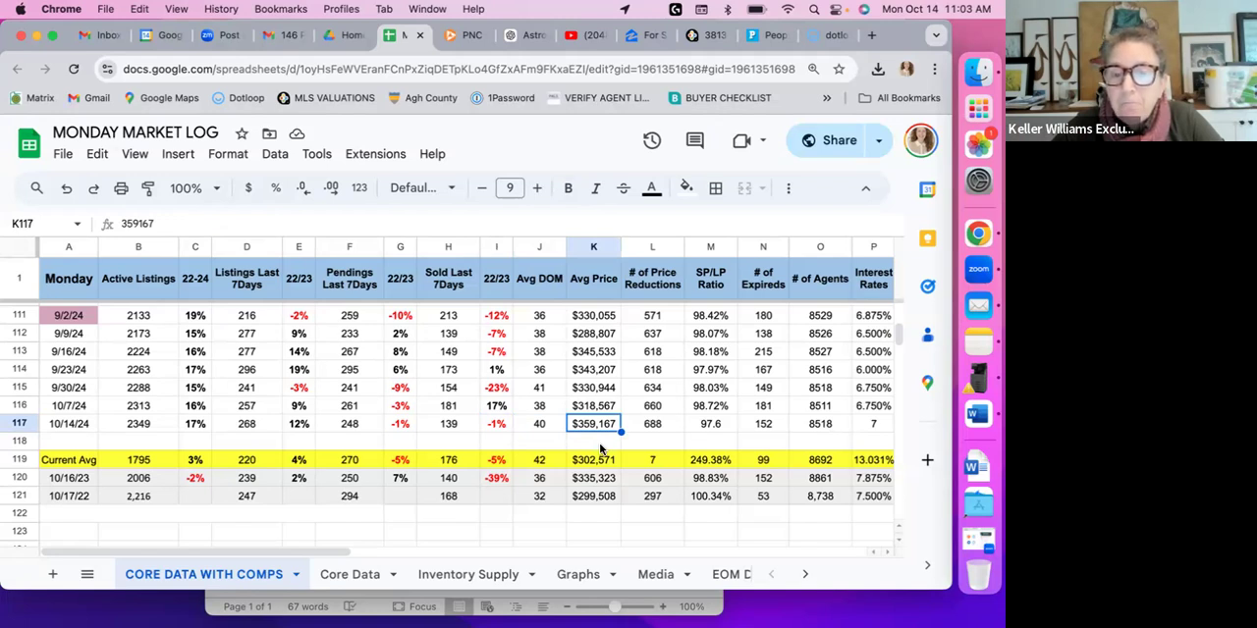
{"action": "left_click", "coordinate": [652, 424]}
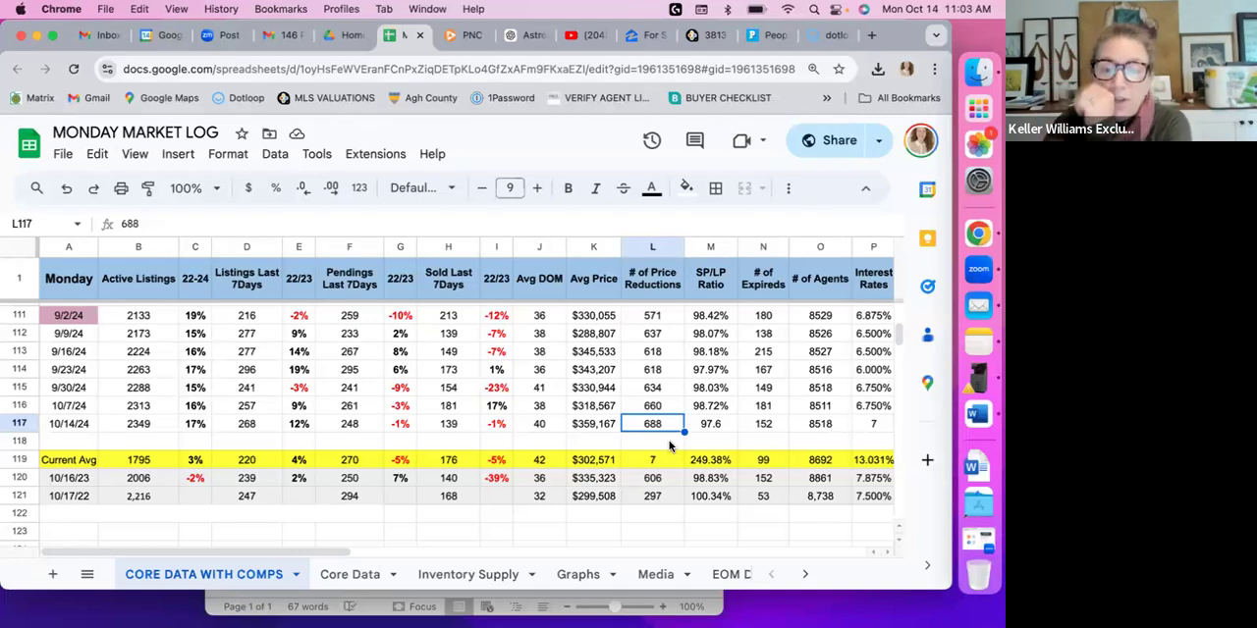
{"action": "left_click", "coordinate": [652, 479]}
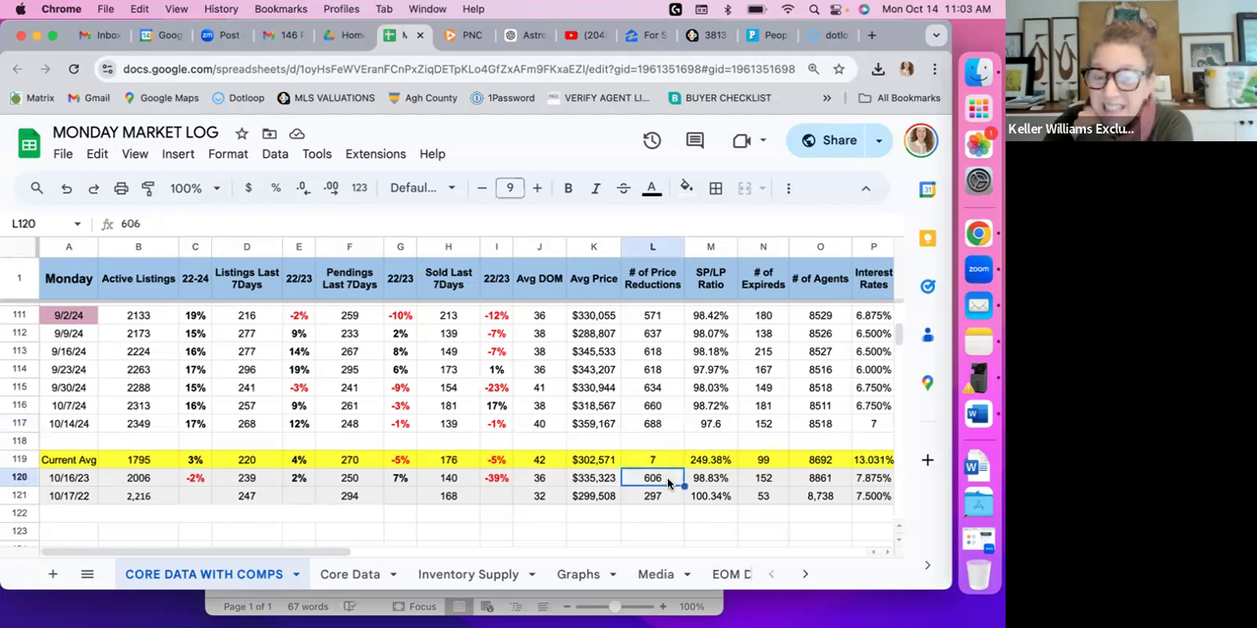
{"action": "left_click", "coordinate": [652, 495]}
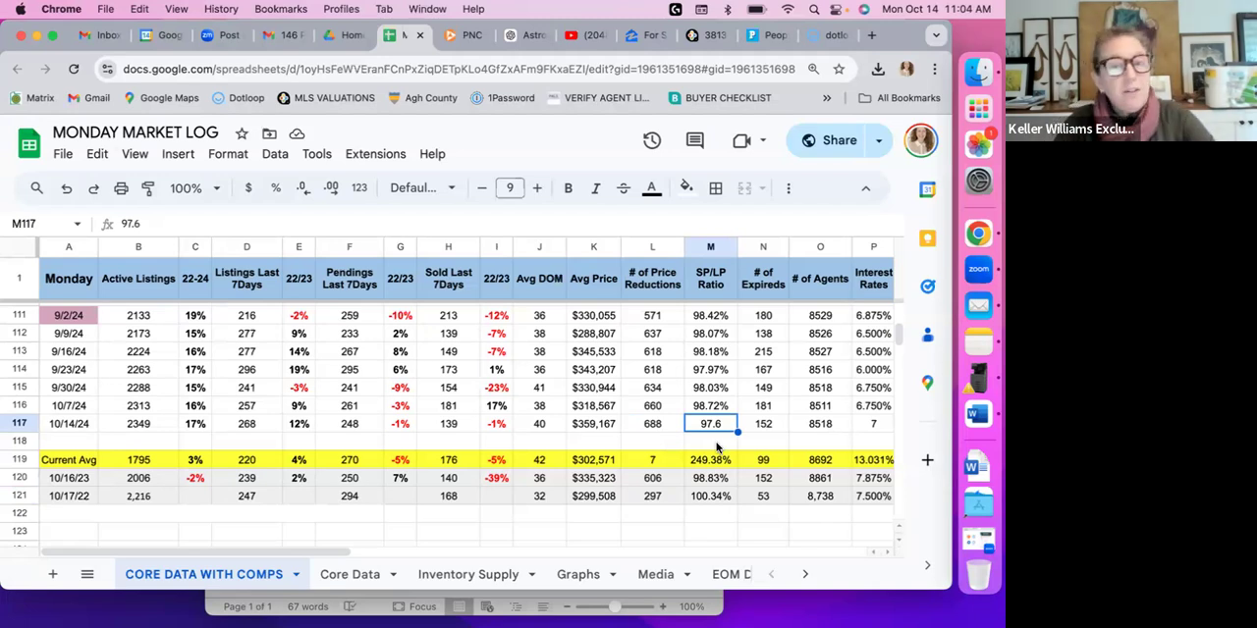
{"action": "mouse_move", "coordinate": [774, 444]}
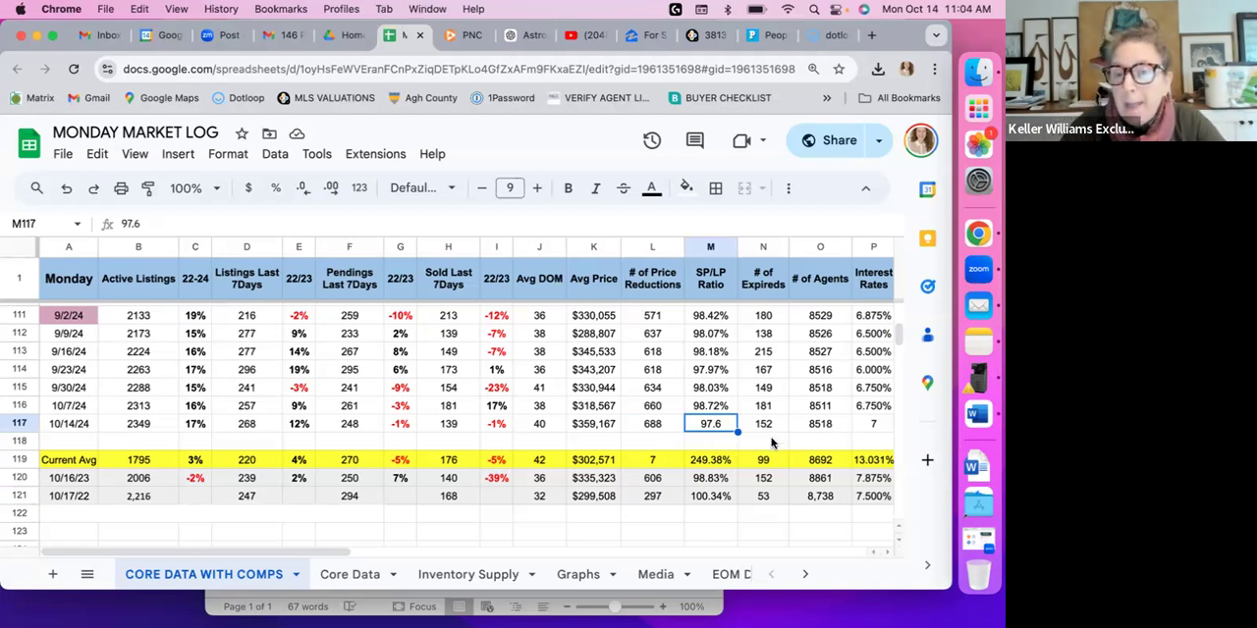
{"action": "mouse_move", "coordinate": [777, 428]}
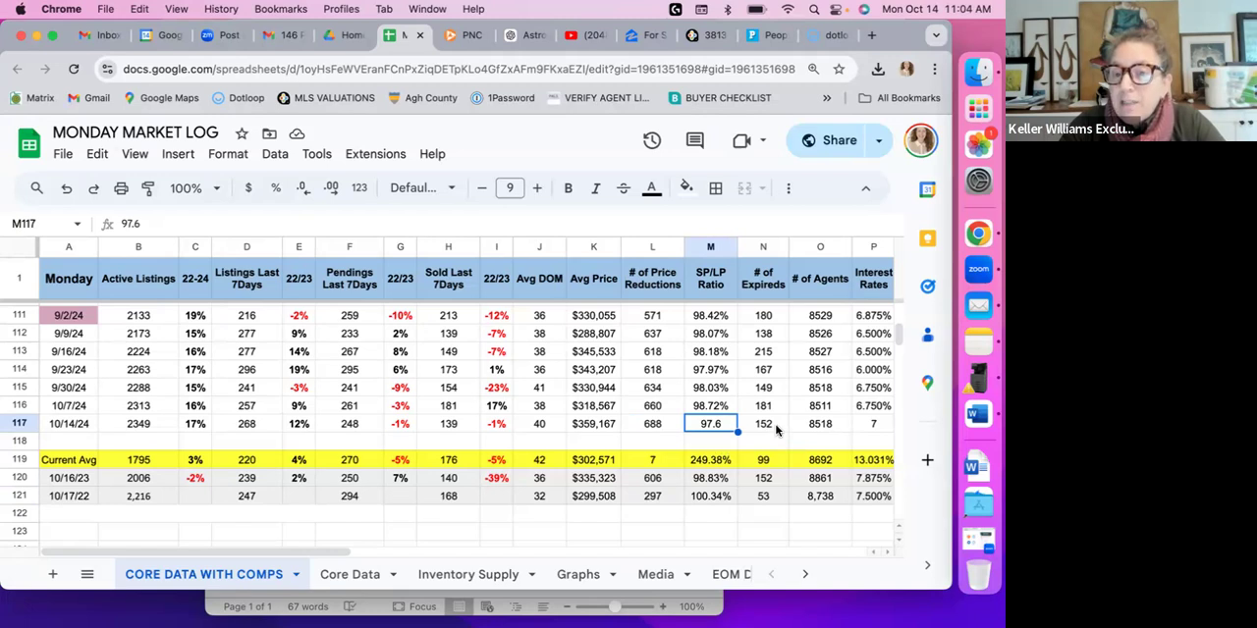
{"action": "left_click", "coordinate": [762, 424]}
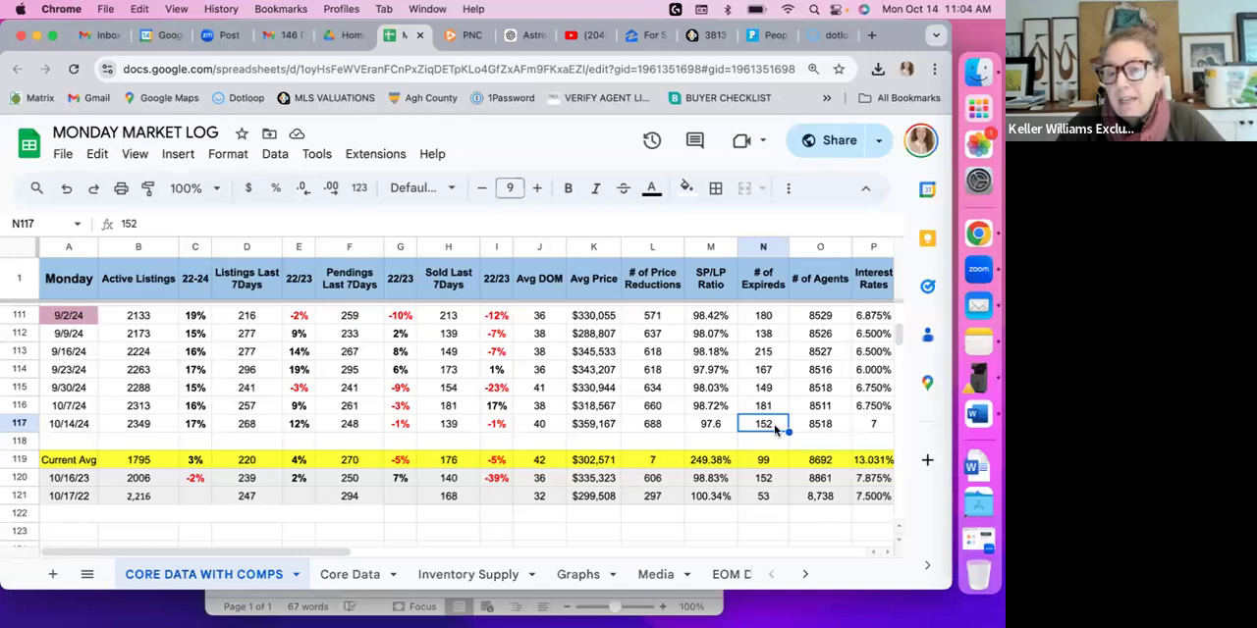
{"action": "left_click", "coordinate": [819, 424]}
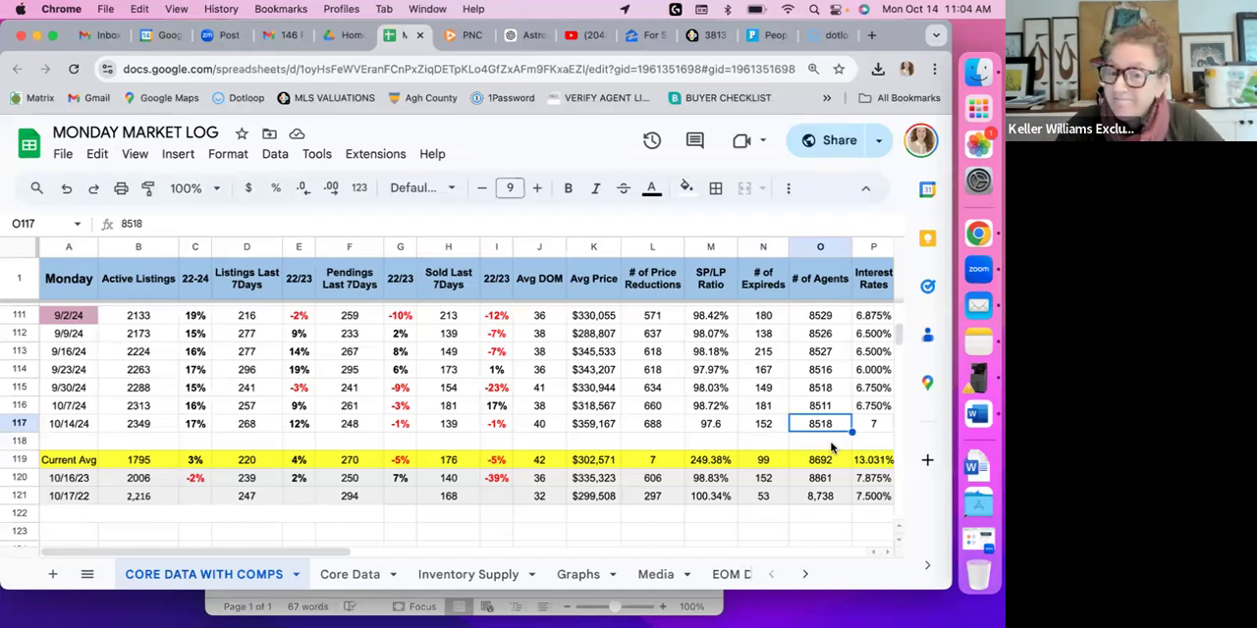
{"action": "left_click", "coordinate": [872, 424]}
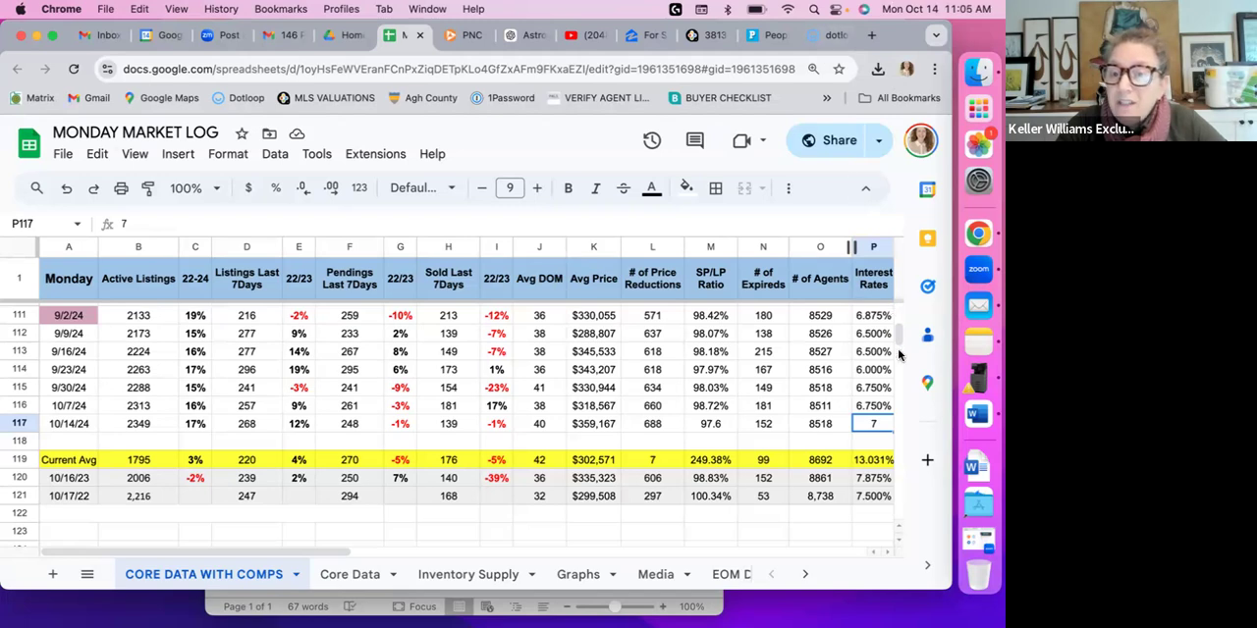
{"action": "left_click", "coordinate": [872, 405]}
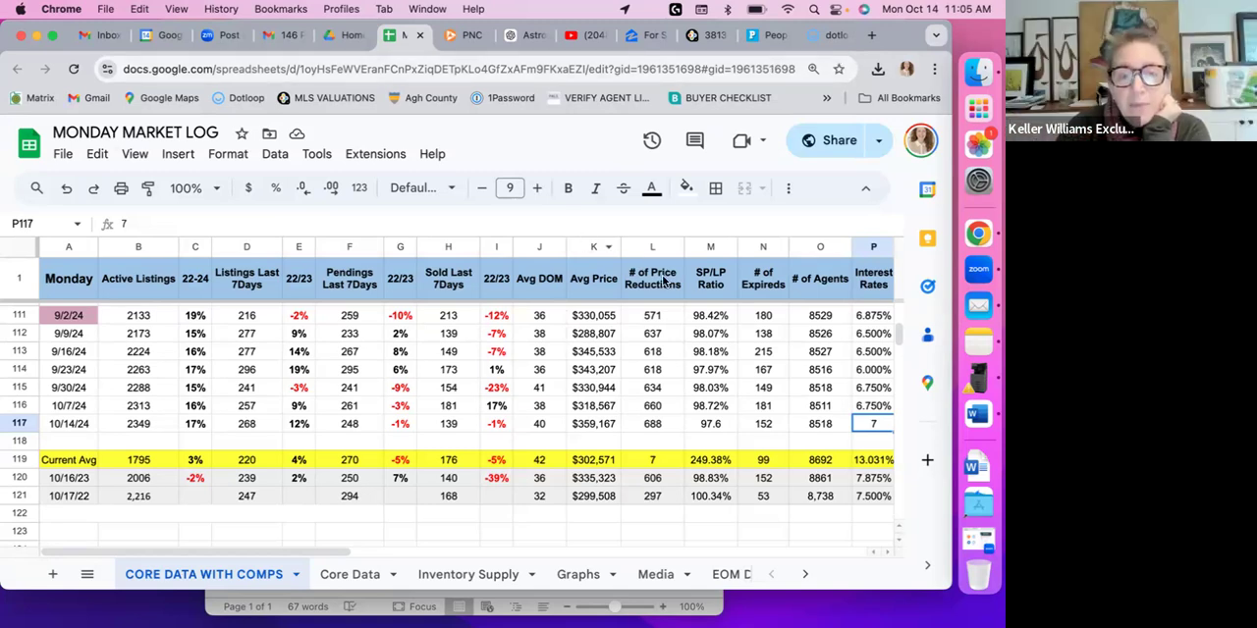
Step: Review the -39% sold-change formula in I120 against the 10/17/22 sold count of 168, selecting the 10/16/23 row
{"action": "left_click", "coordinate": [495, 475]}
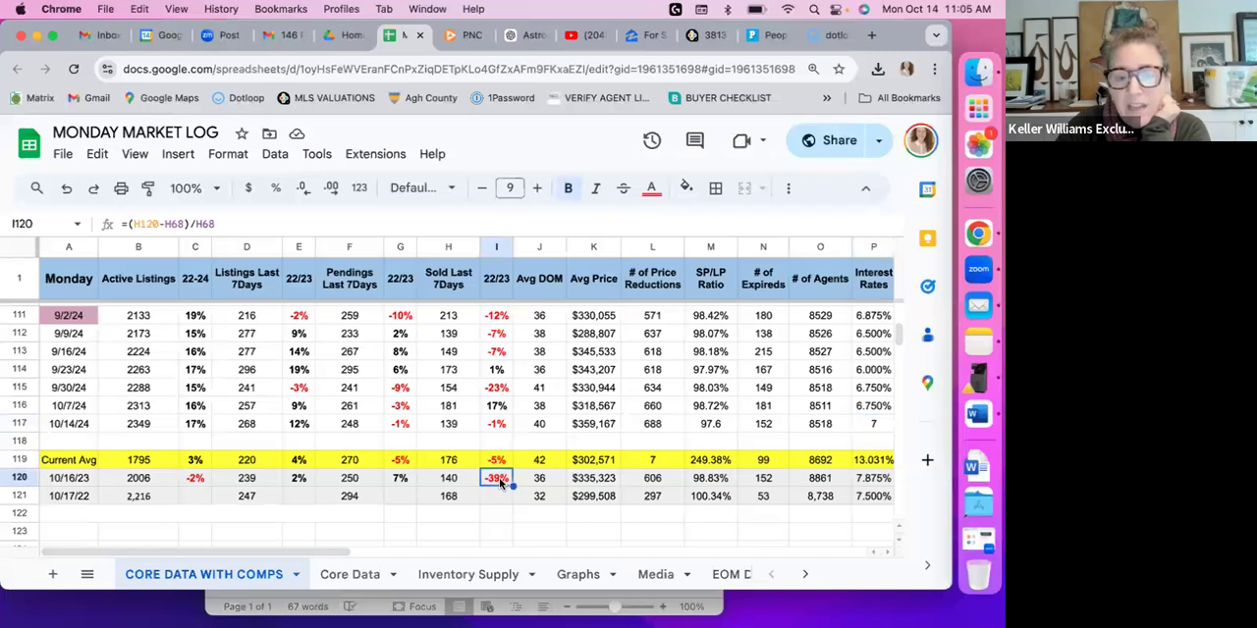
{"action": "left_click", "coordinate": [448, 497]}
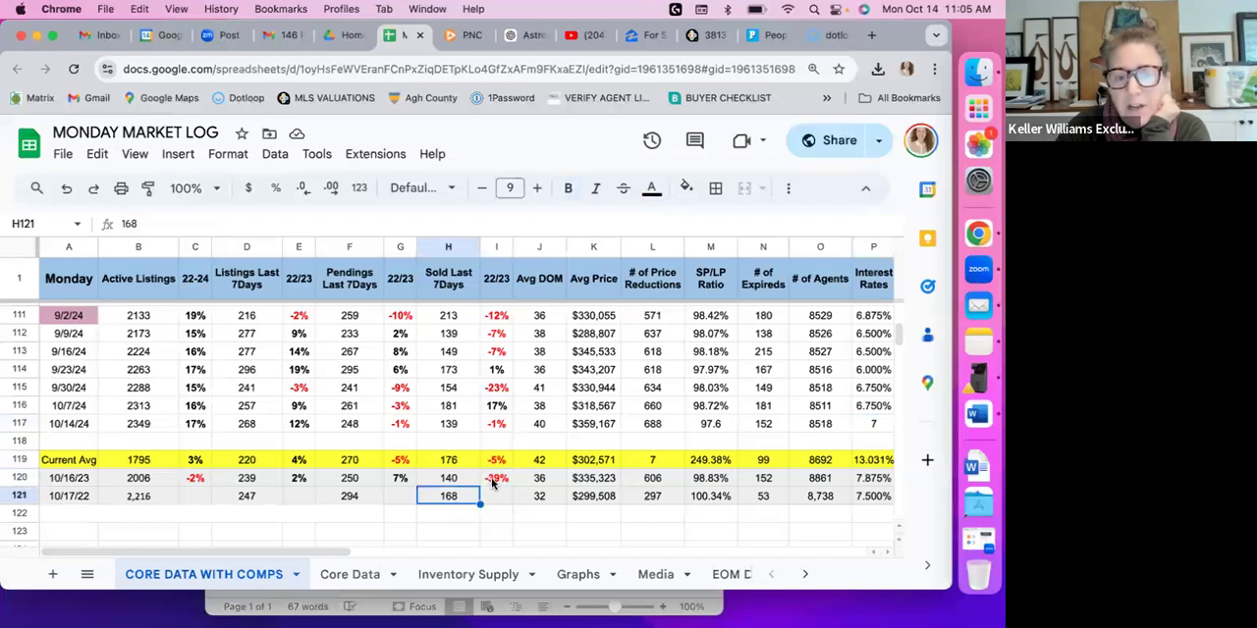
{"action": "left_click", "coordinate": [494, 477]}
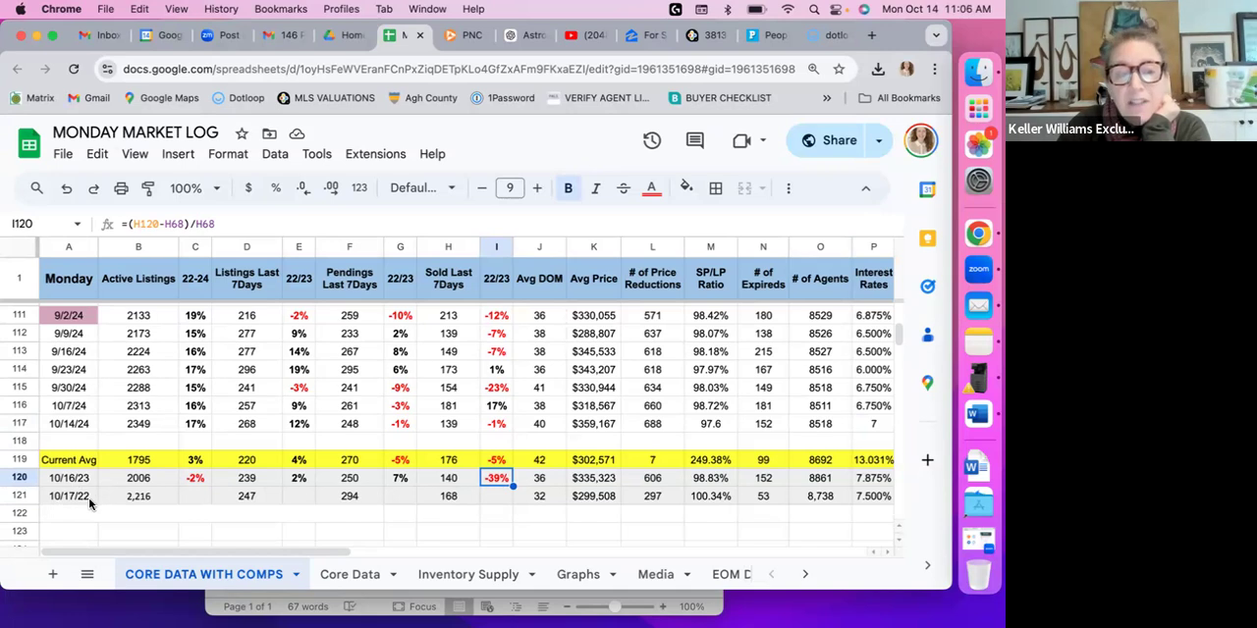
{"action": "left_click", "coordinate": [18, 491]}
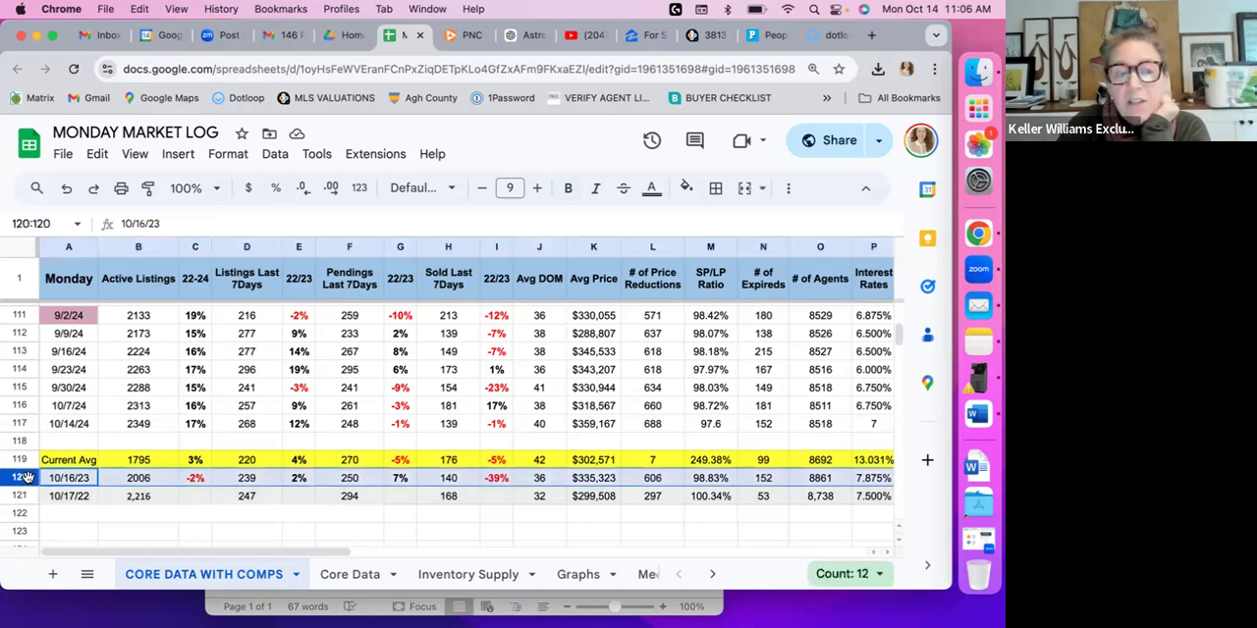
Step: Recheck the -39% comparison, the 10/17/22 sold count and the 10/16/23 sold count of 140 in H120
{"action": "left_click", "coordinate": [495, 479]}
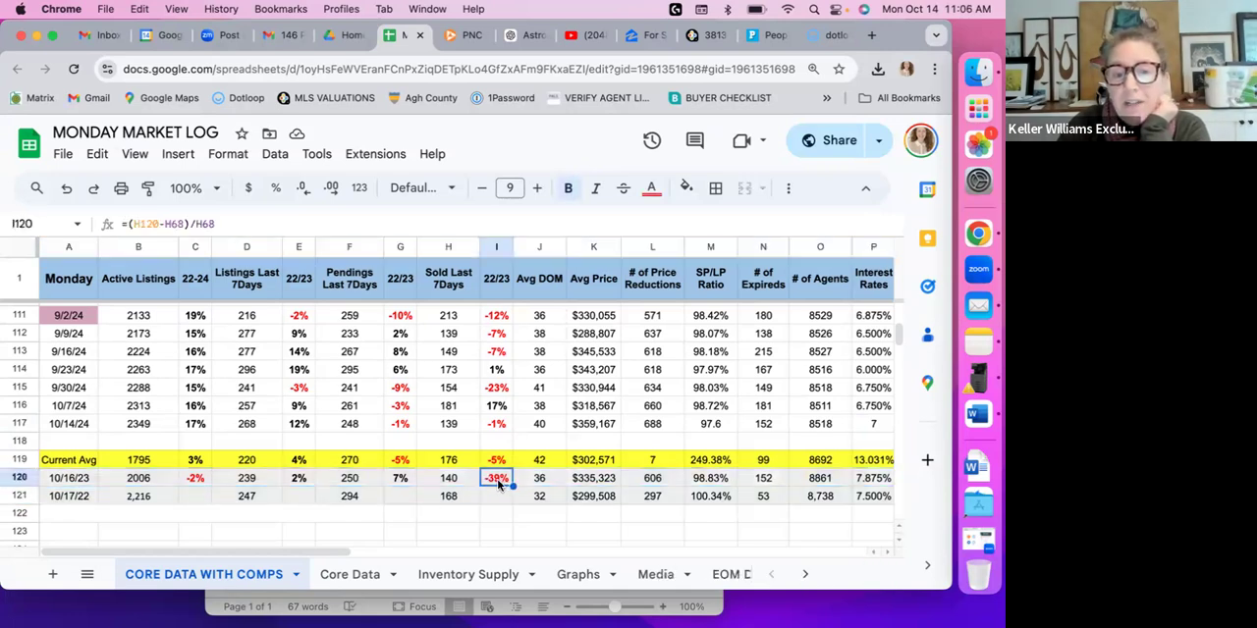
{"action": "left_click", "coordinate": [447, 495]}
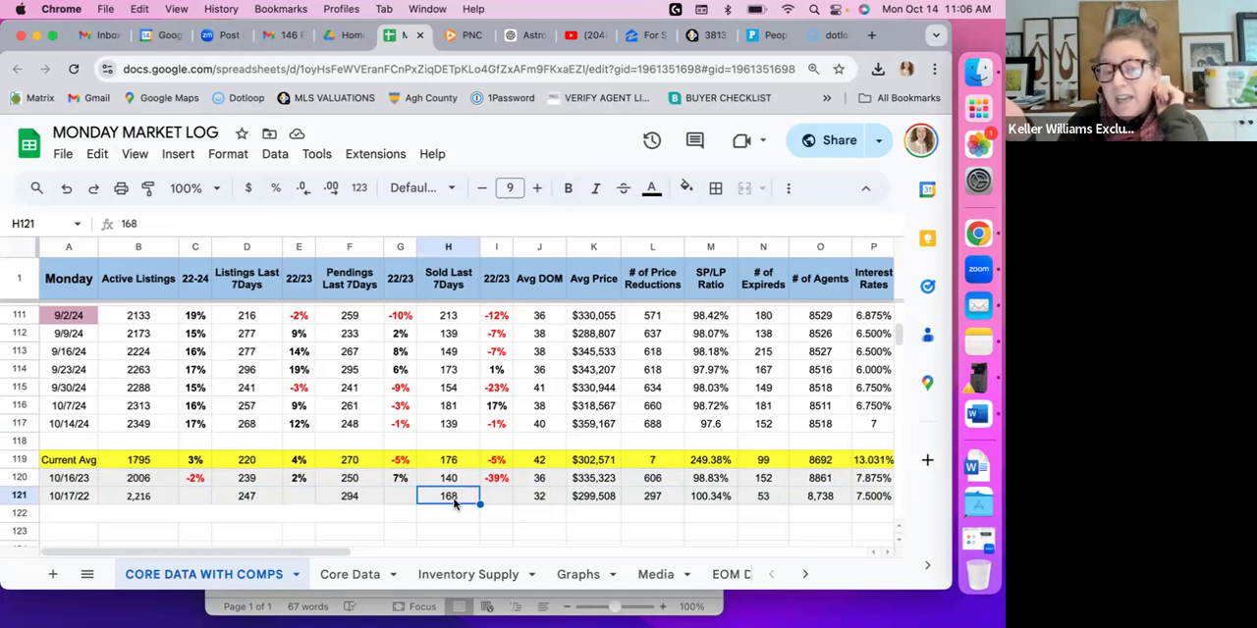
{"action": "mouse_move", "coordinate": [456, 483]}
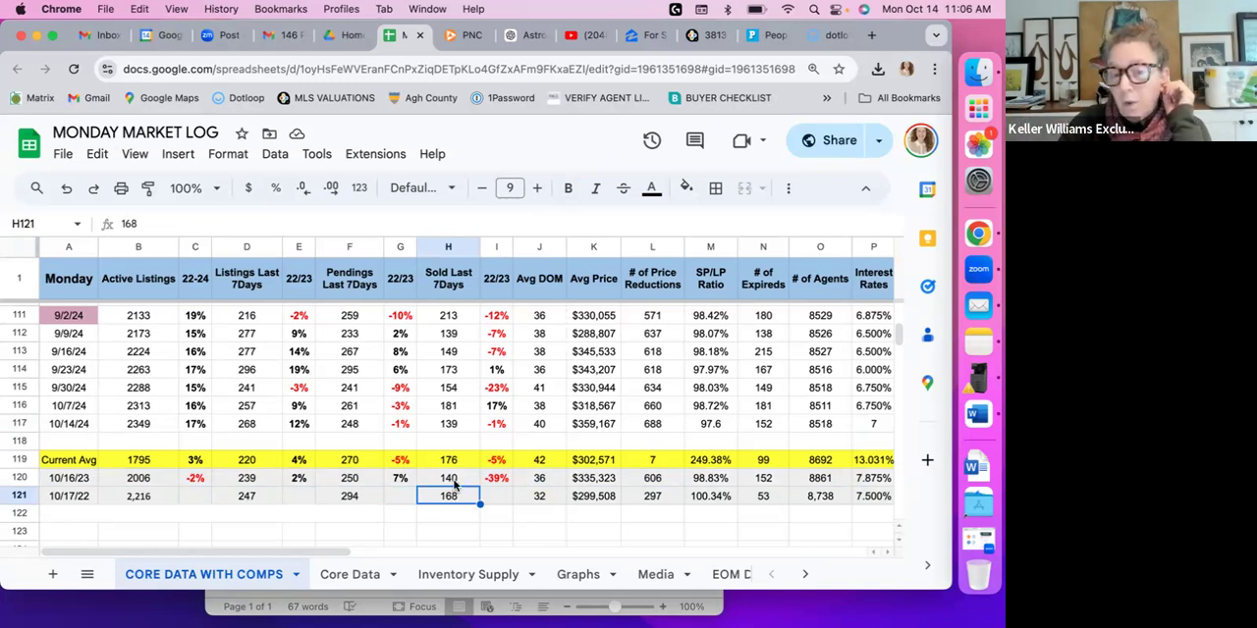
{"action": "left_click", "coordinate": [447, 479]}
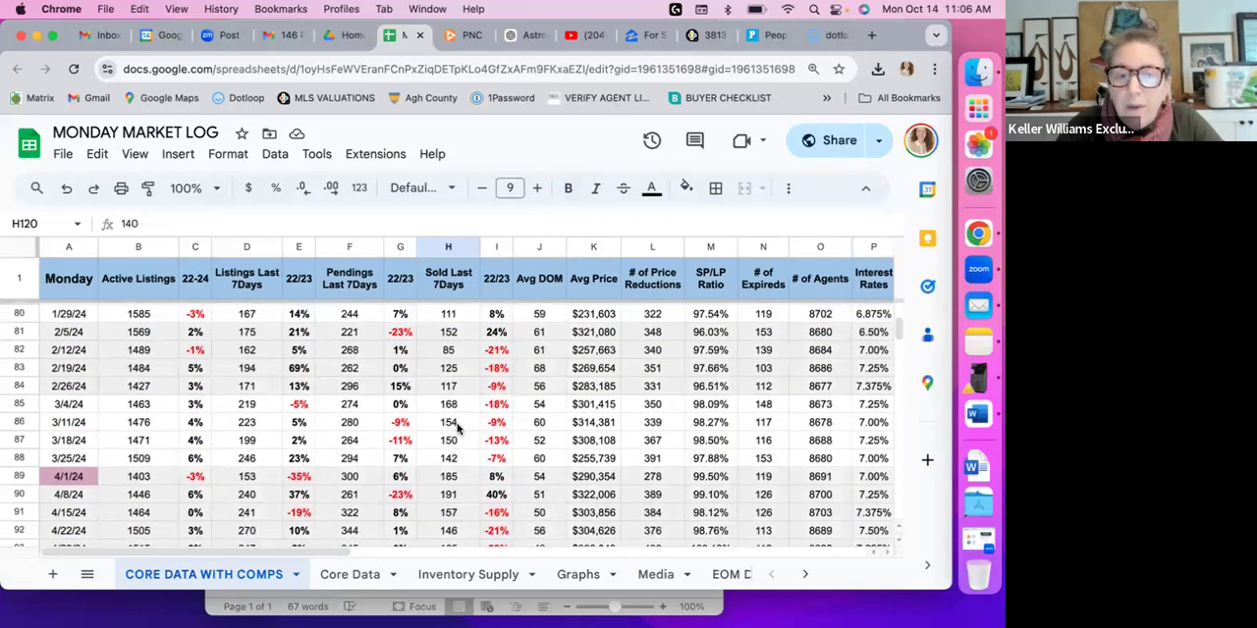
Step: Check the 8/1/22 sold count in H2 at the top of the log, then return down toward the 10/14/24 row
{"action": "scroll", "scroll_direction": "up", "scroll_amount": 3}
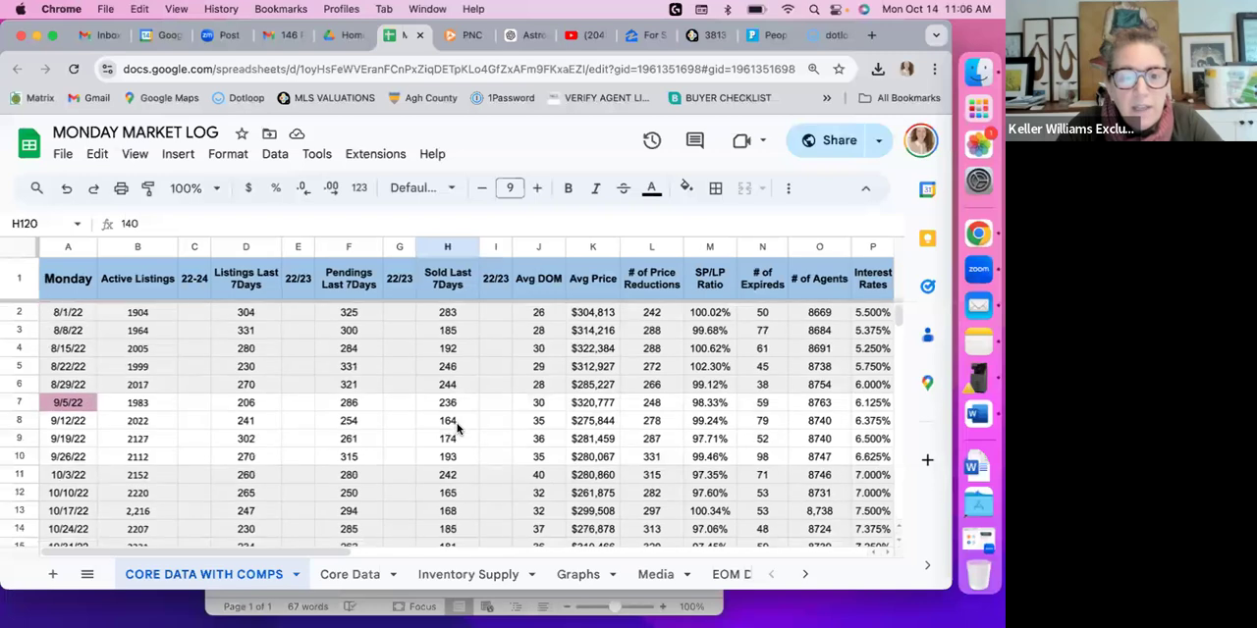
{"action": "left_click", "coordinate": [447, 312]}
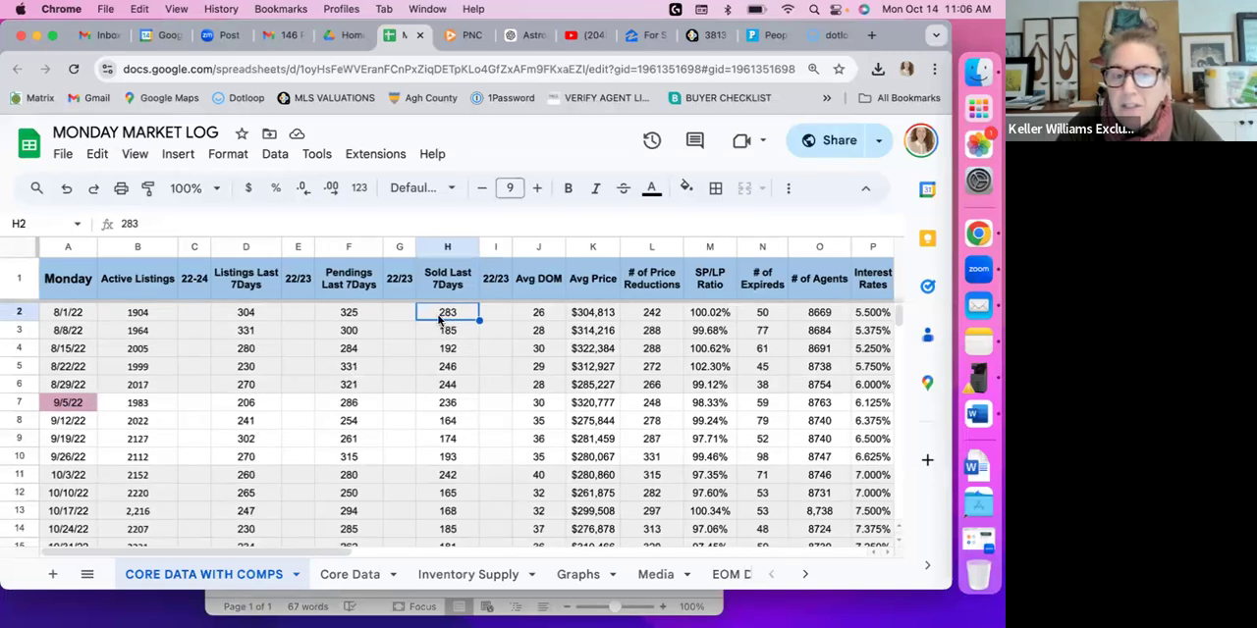
{"action": "scroll", "scroll_direction": "down", "scroll_amount": 3}
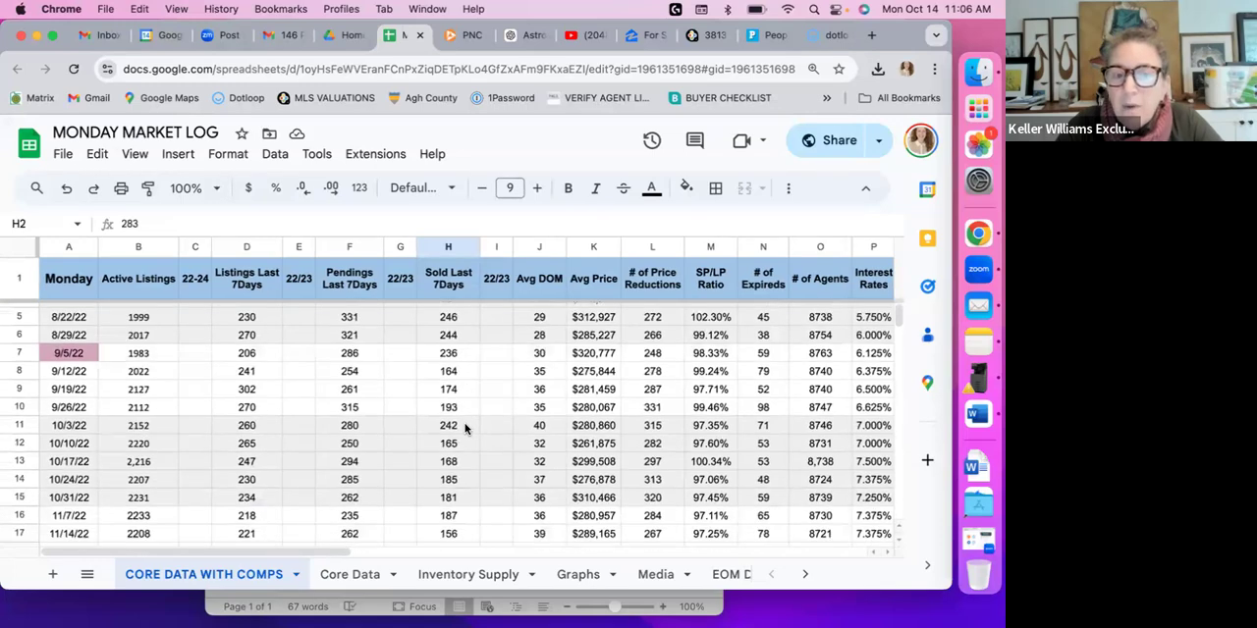
{"action": "scroll", "scroll_direction": "down", "scroll_amount": 3}
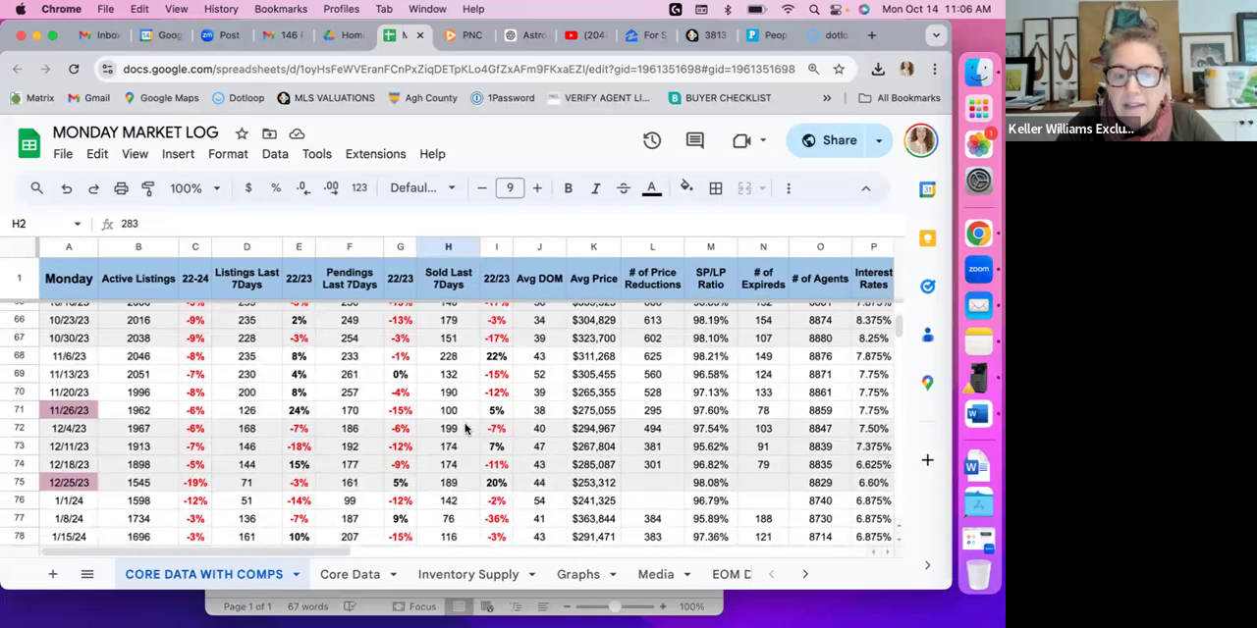
{"action": "scroll", "scroll_direction": "down", "scroll_amount": 3}
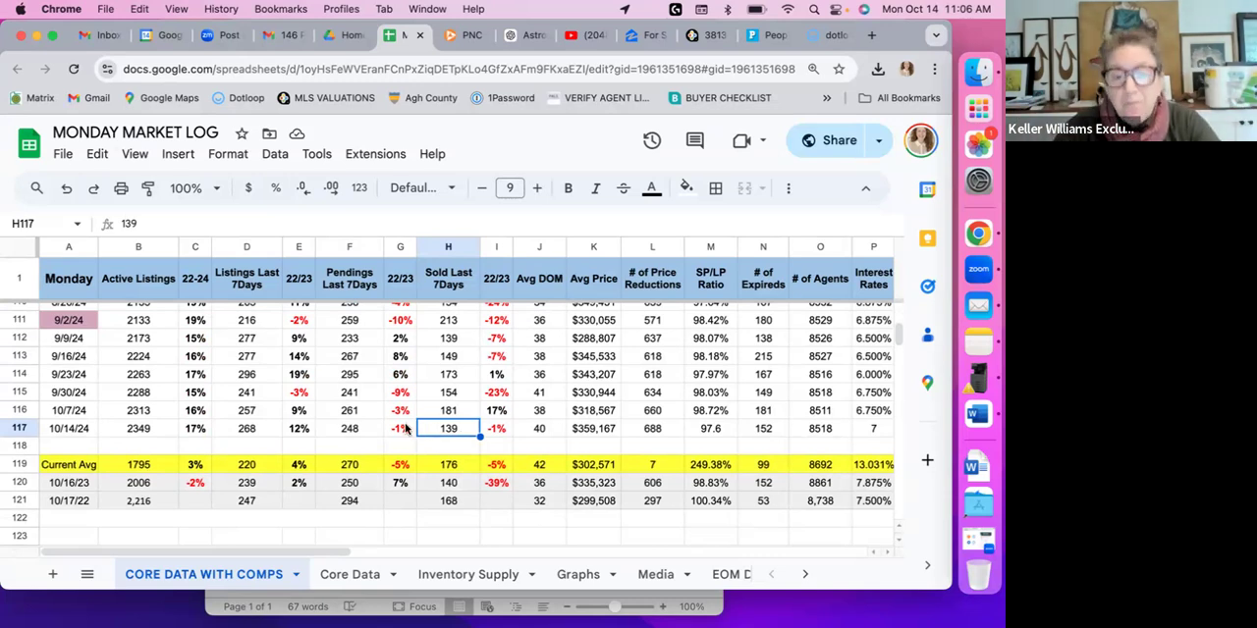
{"action": "mouse_move", "coordinate": [279, 422]}
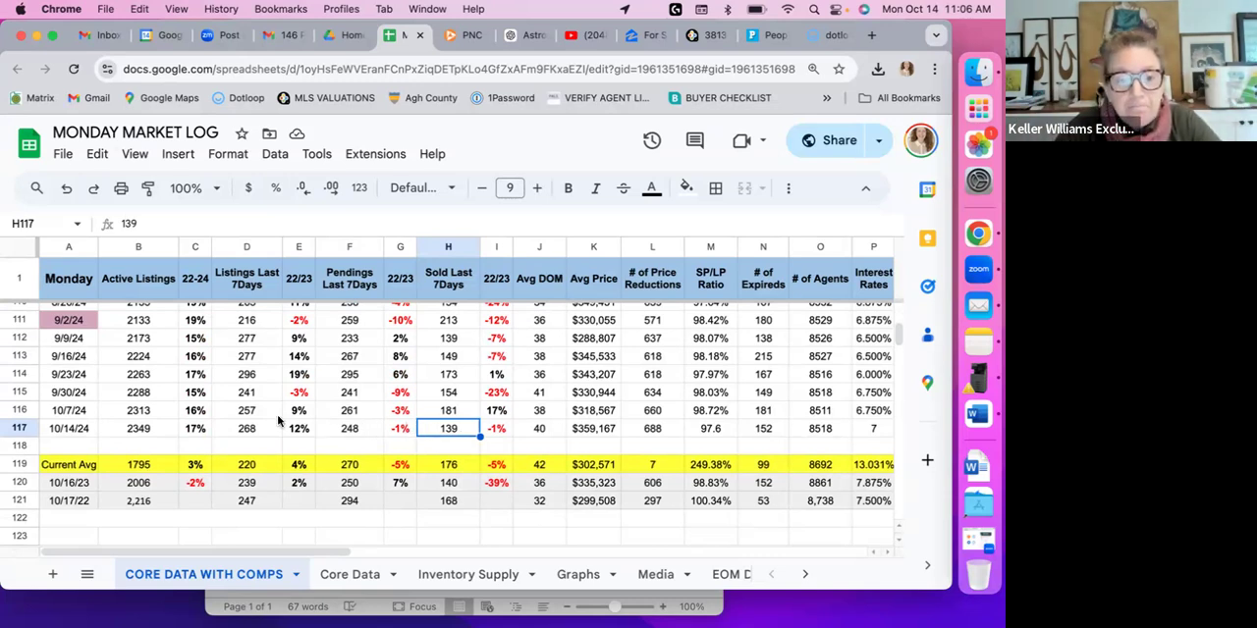
{"action": "left_click", "coordinate": [138, 428]}
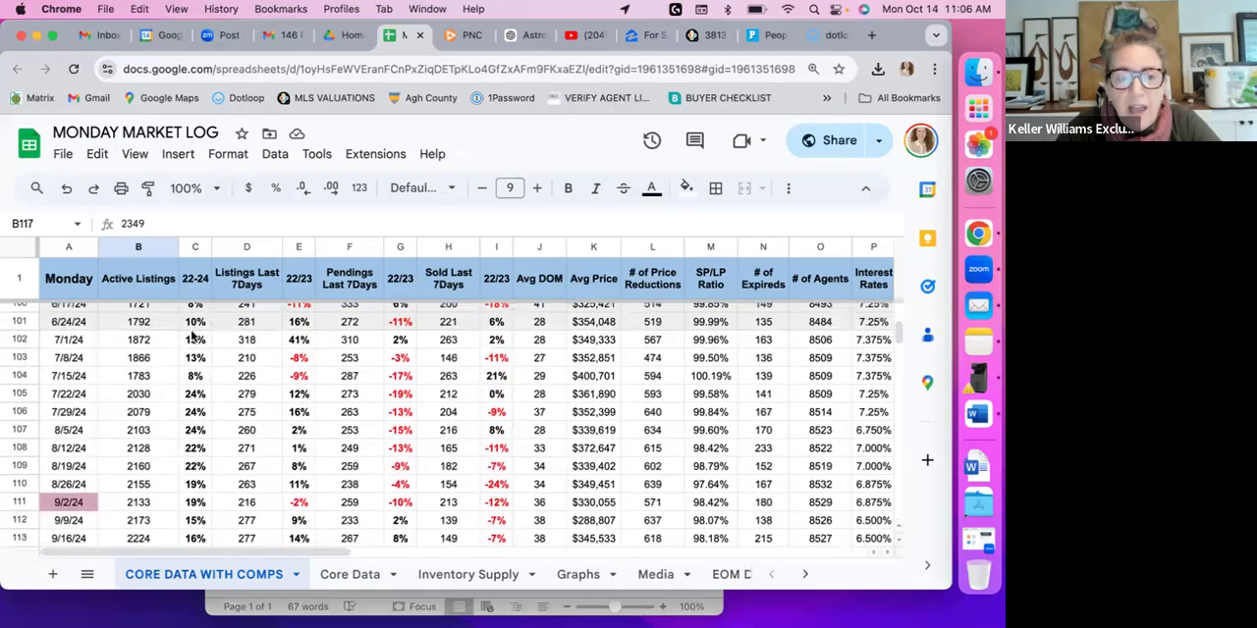
{"action": "scroll", "scroll_direction": "down", "scroll_amount": 3}
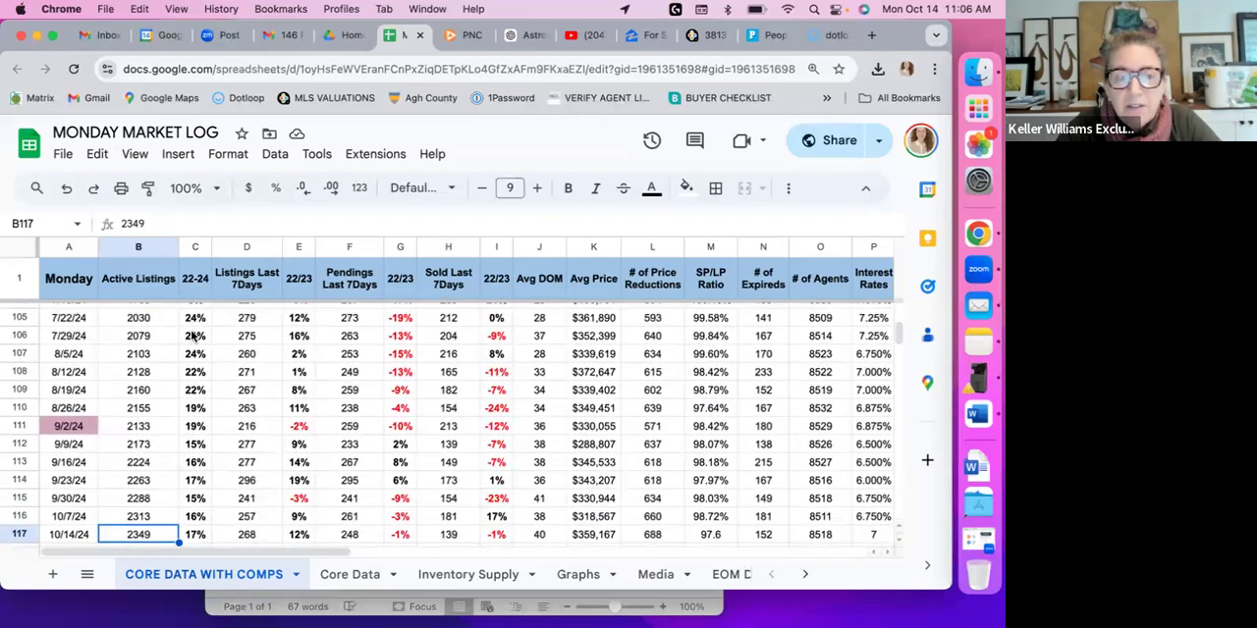
{"action": "scroll", "scroll_direction": "down", "scroll_amount": 3}
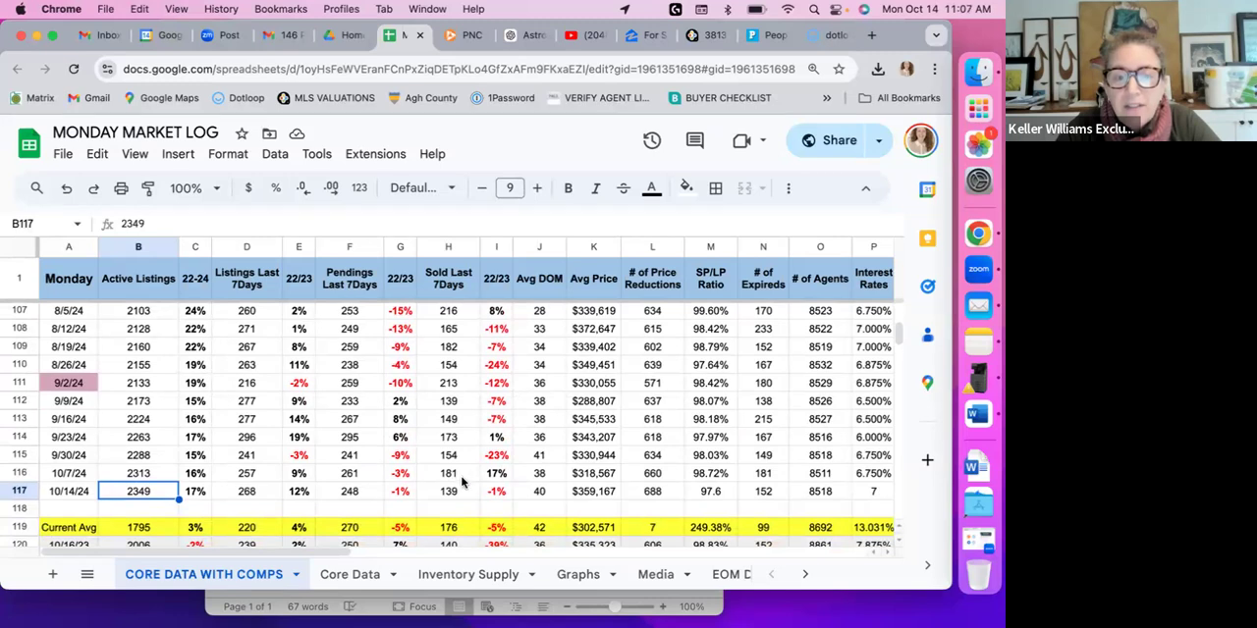
{"action": "scroll", "scroll_direction": "up", "scroll_amount": 3}
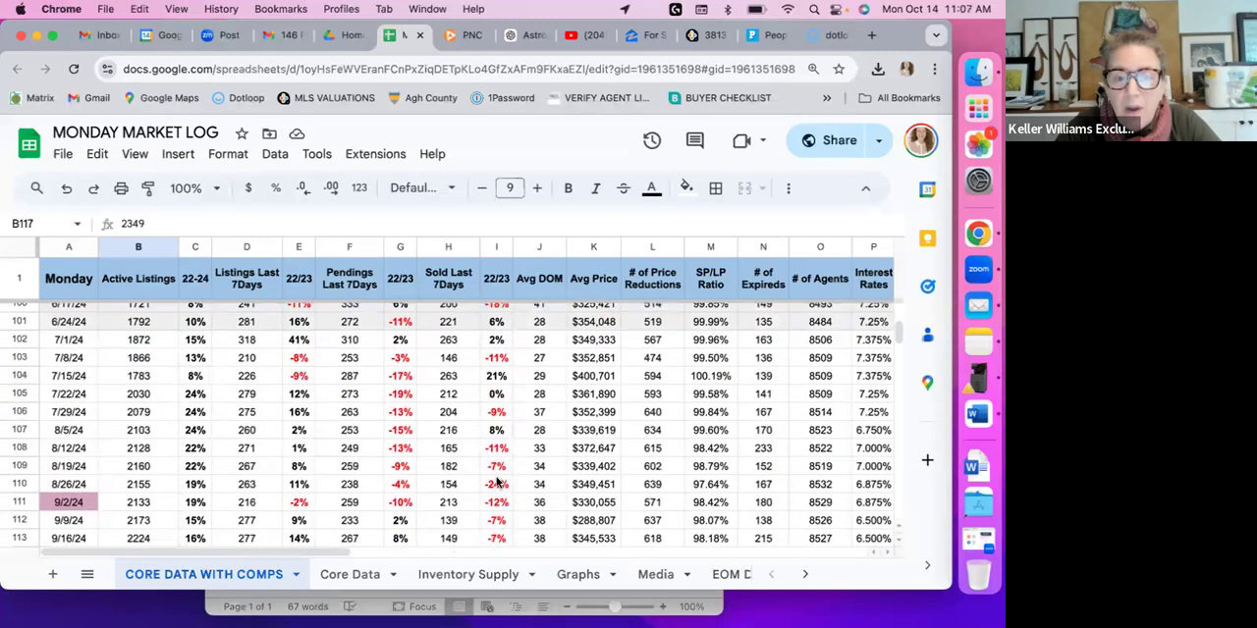
{"action": "scroll", "scroll_direction": "up", "scroll_amount": 3}
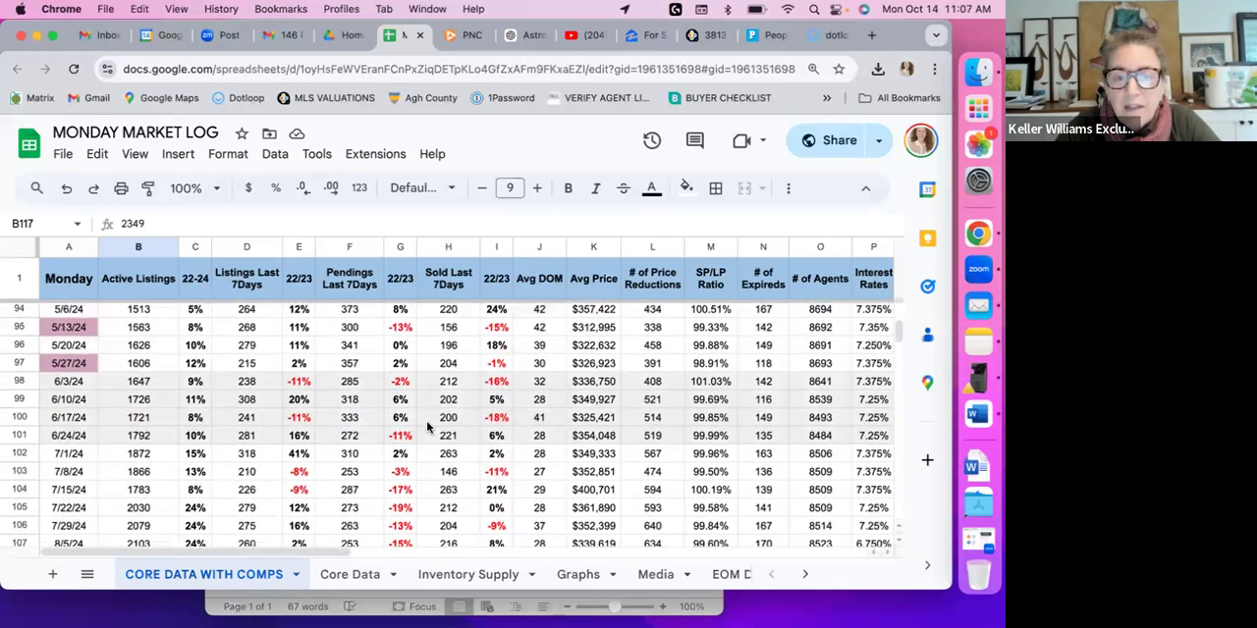
{"action": "scroll", "scroll_direction": "up", "scroll_amount": 3}
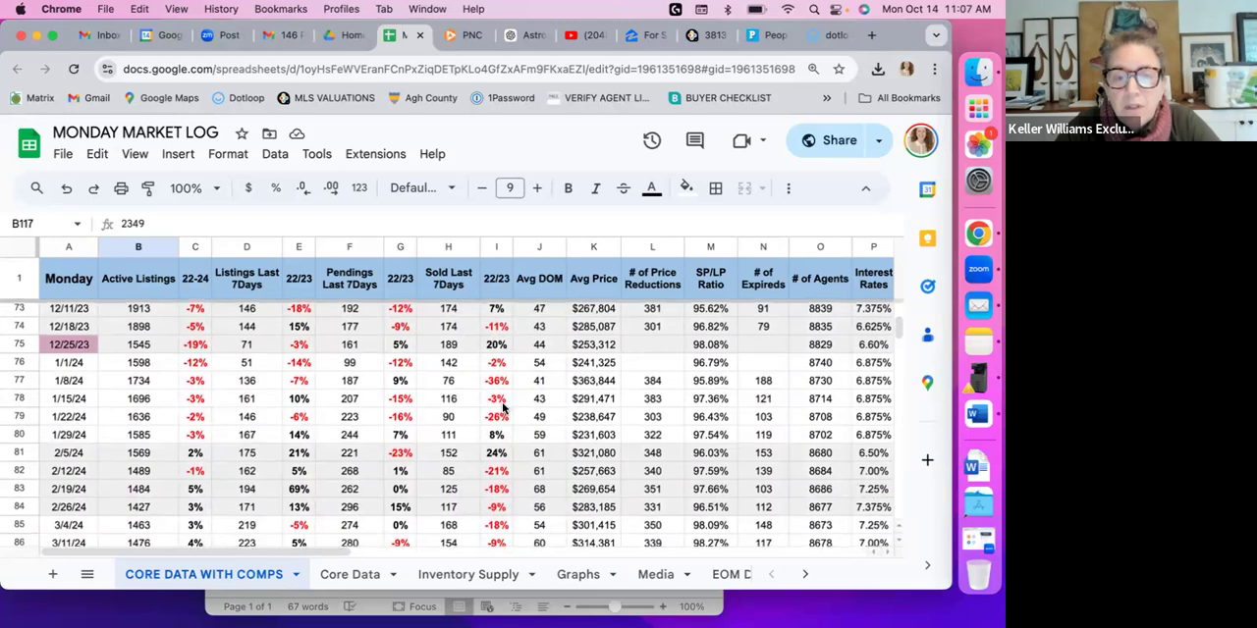
{"action": "scroll", "scroll_direction": "down", "scroll_amount": 3}
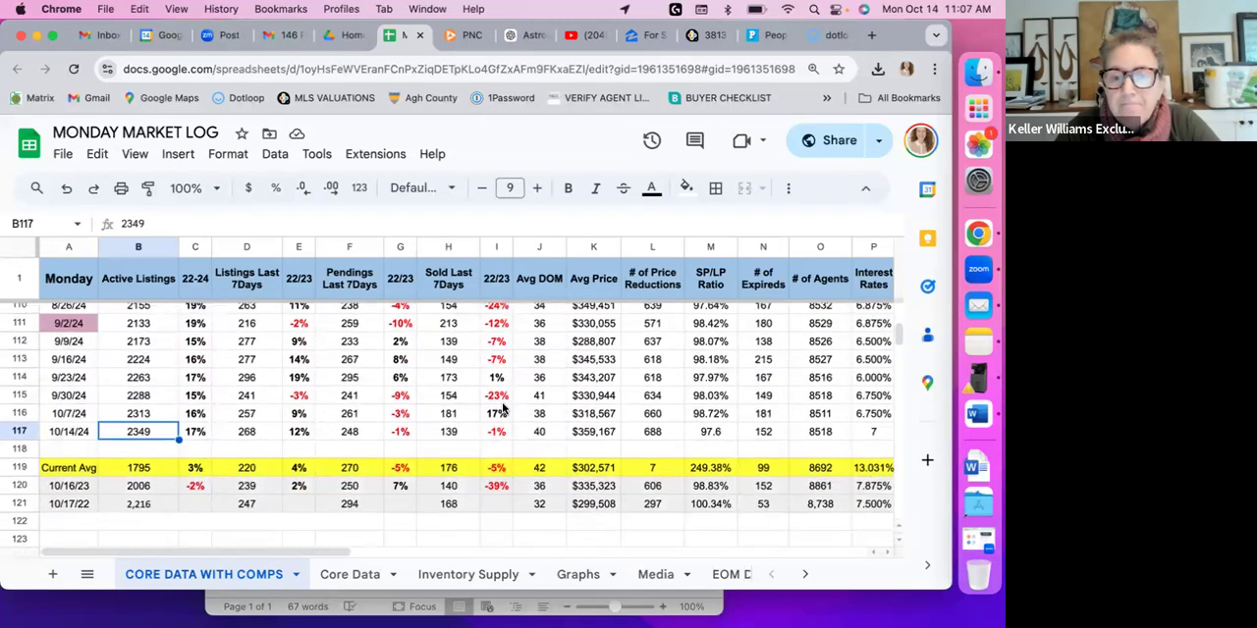
{"action": "mouse_move", "coordinate": [715, 189]}
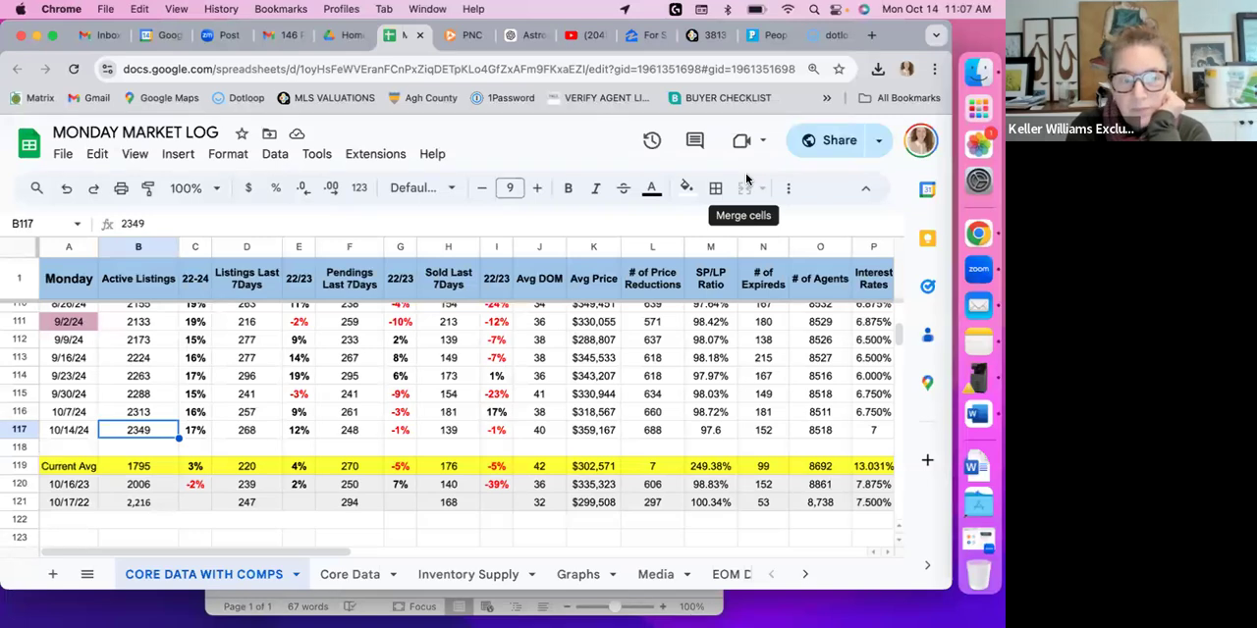
{"action": "mouse_move", "coordinate": [693, 227]}
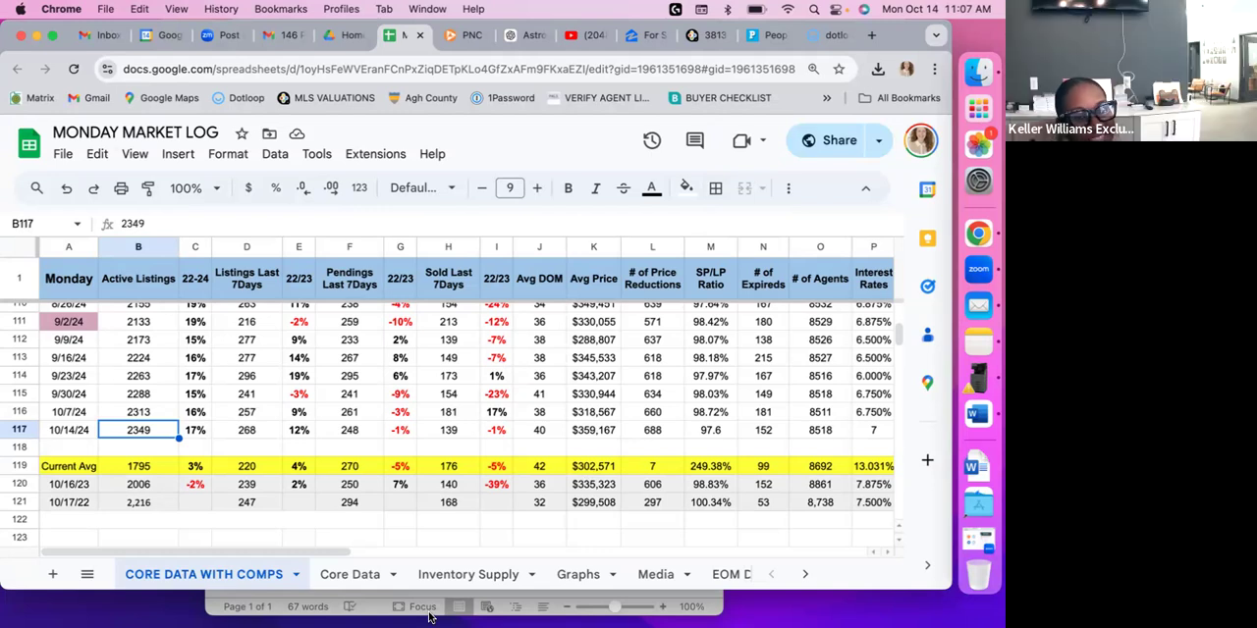
{"action": "mouse_move", "coordinate": [465, 613]}
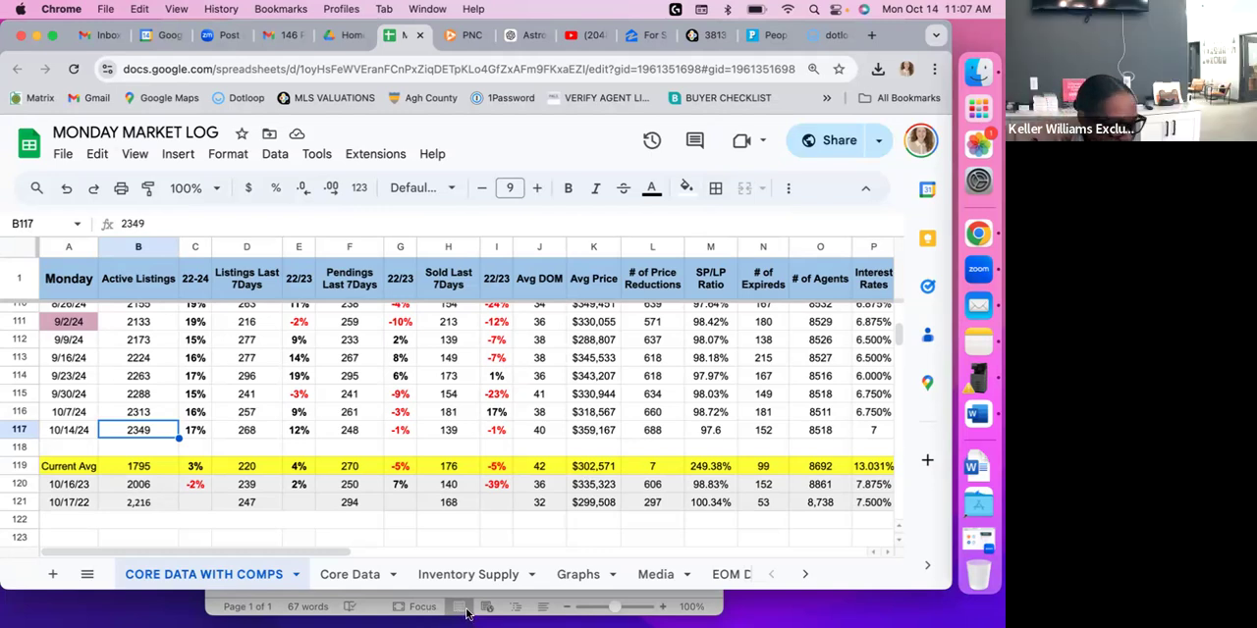